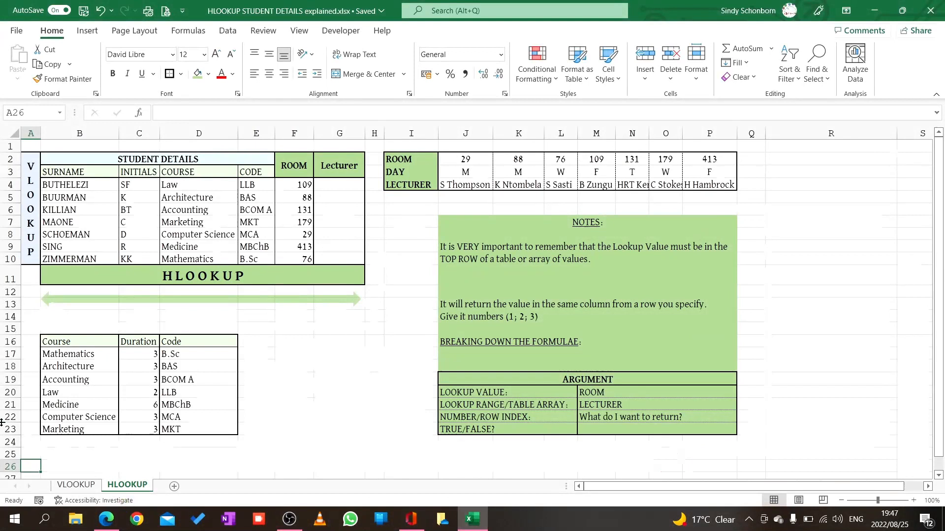
pyautogui.moveTo(30, 161)
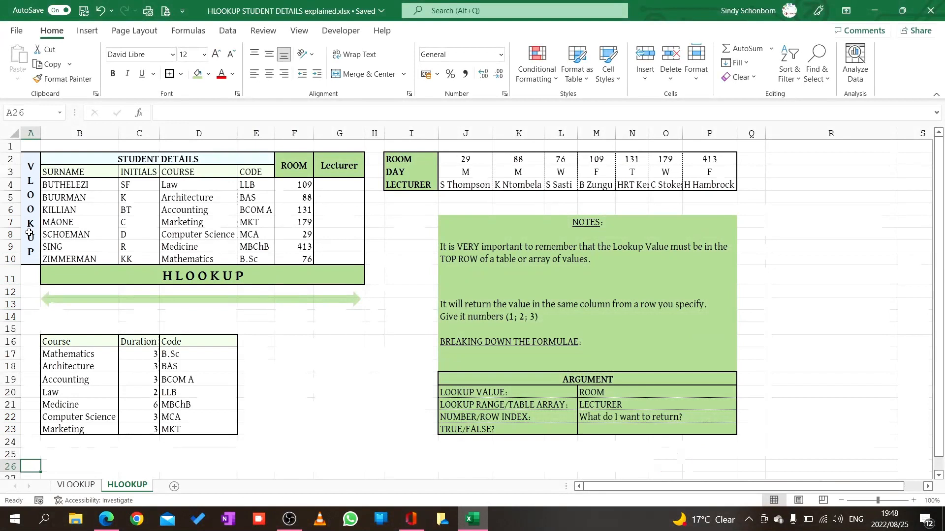
pyautogui.moveTo(40, 285)
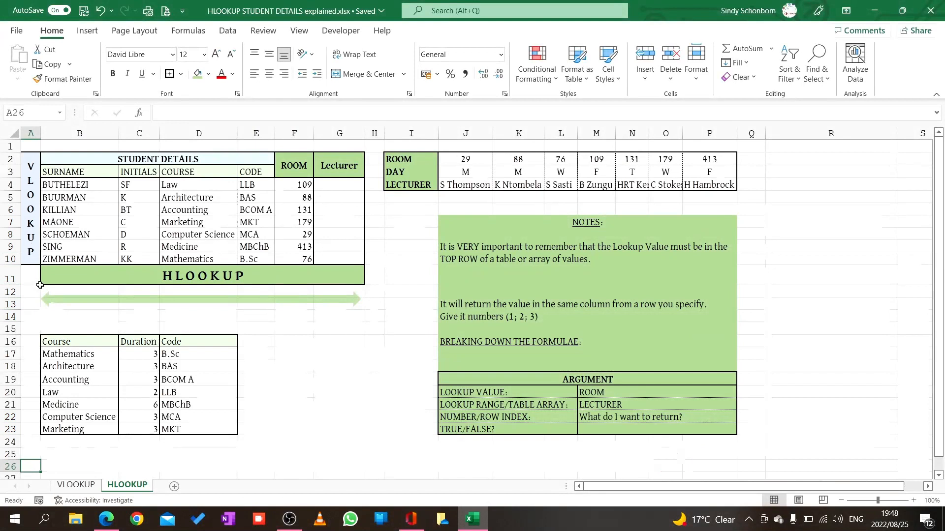
pyautogui.moveTo(104, 303)
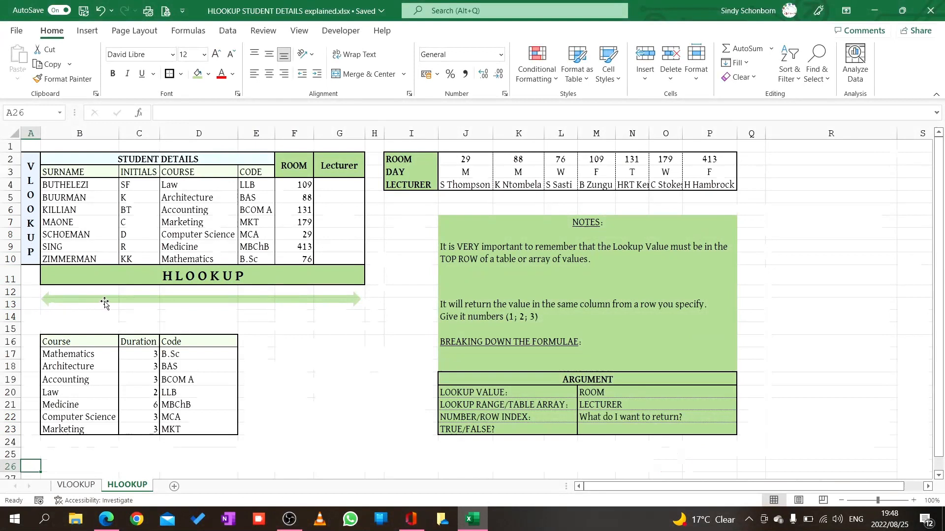
pyautogui.moveTo(340, 298)
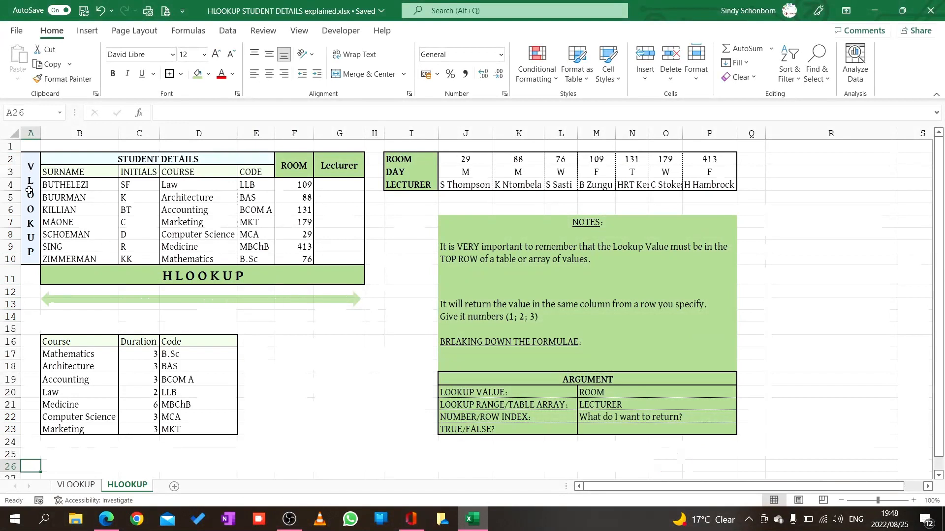
pyautogui.moveTo(177, 260)
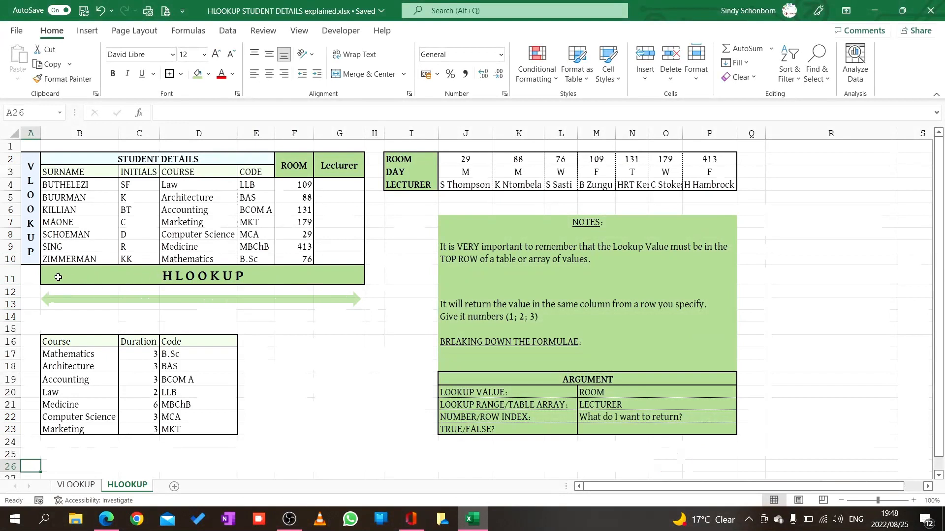
pyautogui.moveTo(289, 271)
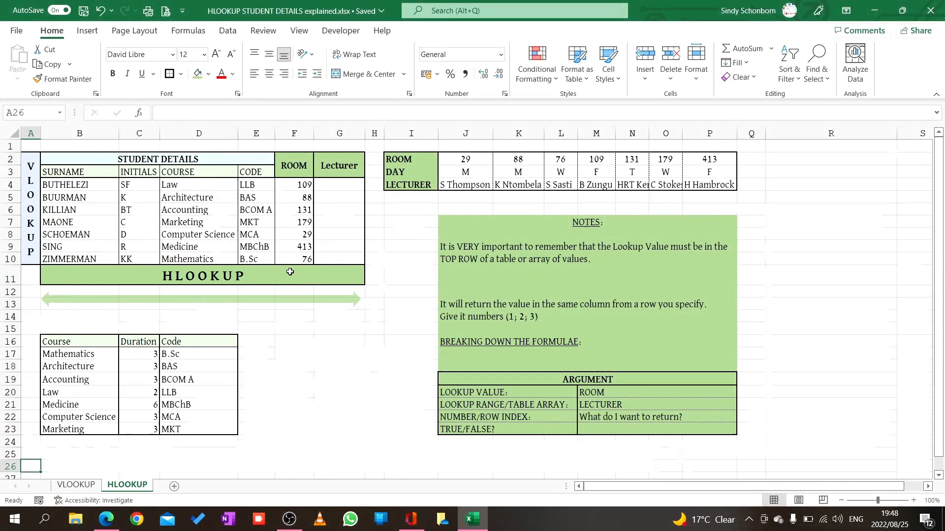
pyautogui.moveTo(345, 274)
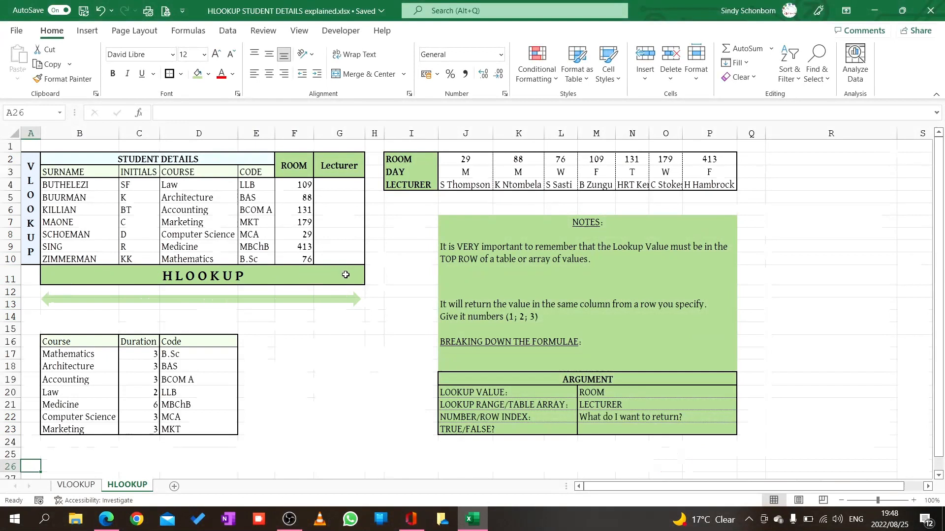
pyautogui.moveTo(333, 205)
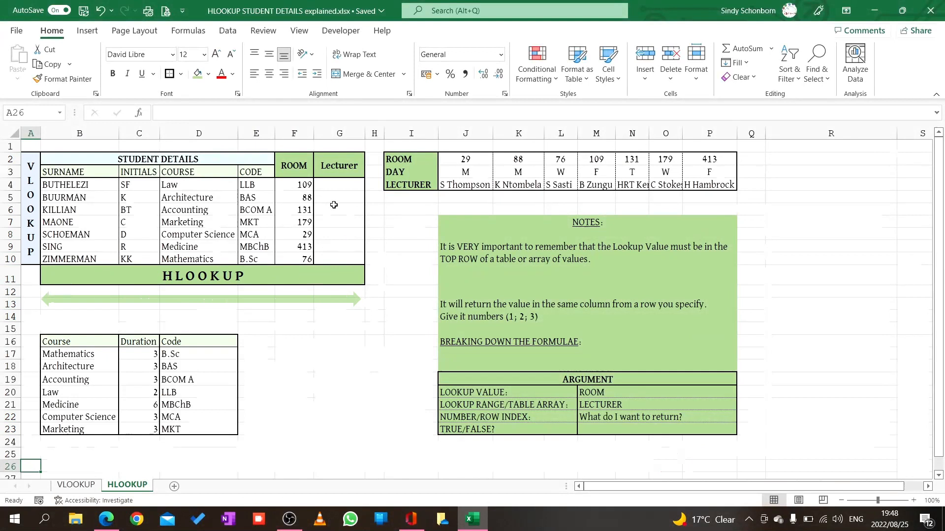
pyautogui.moveTo(332, 181)
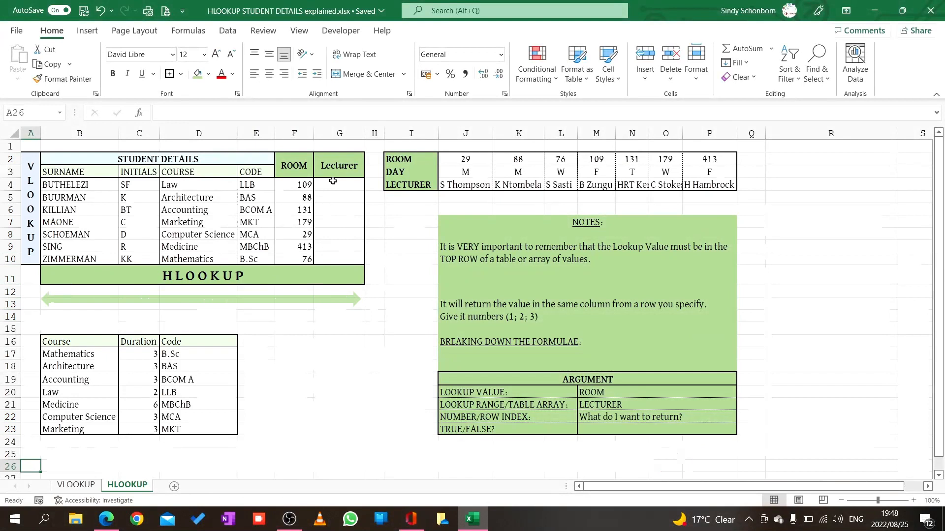
pyautogui.moveTo(295, 169)
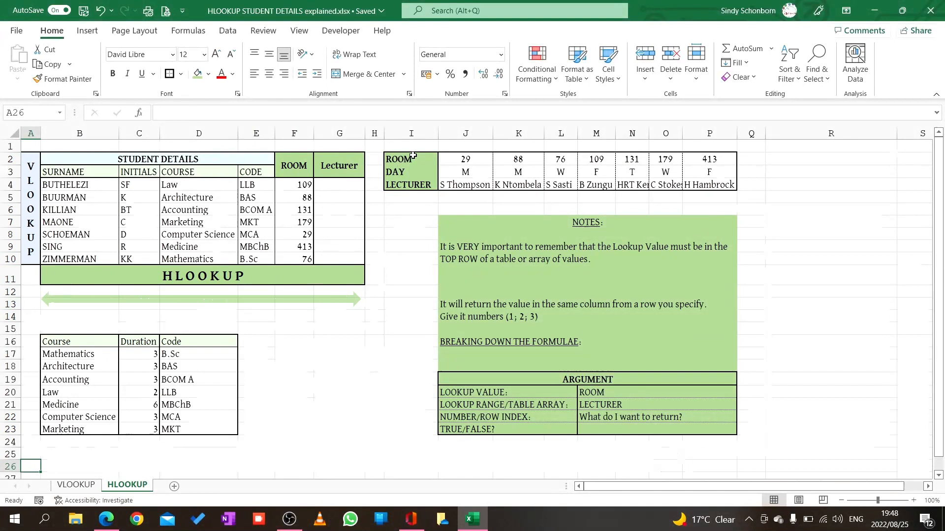
pyautogui.moveTo(448, 159)
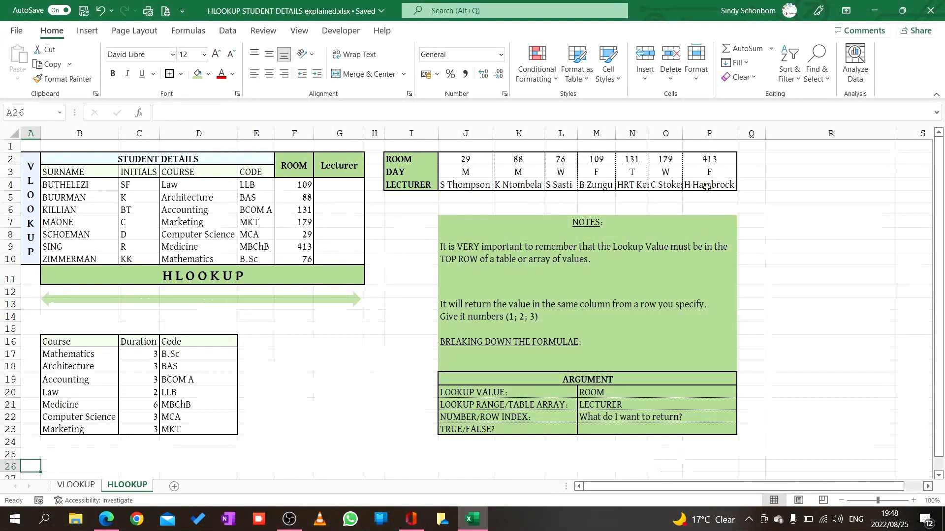
pyautogui.moveTo(444, 174)
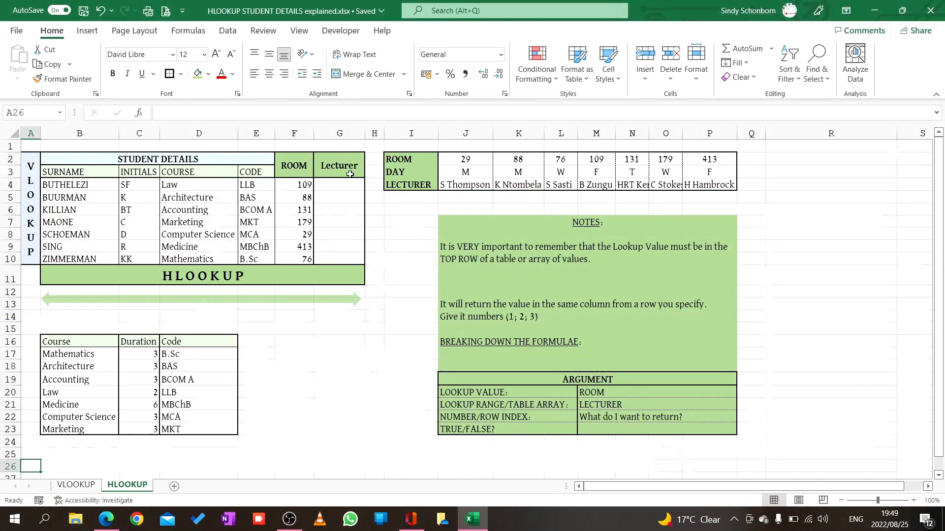
pyautogui.moveTo(295, 185)
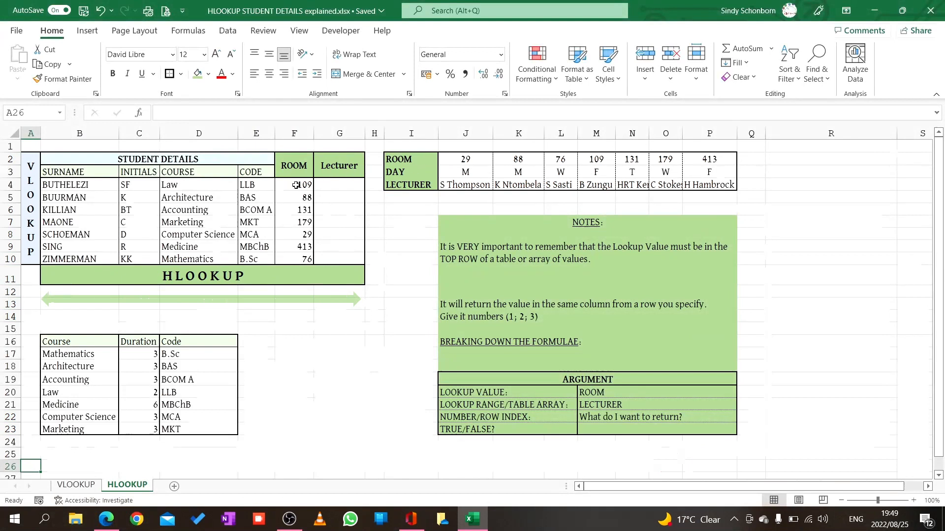
pyautogui.moveTo(427, 159)
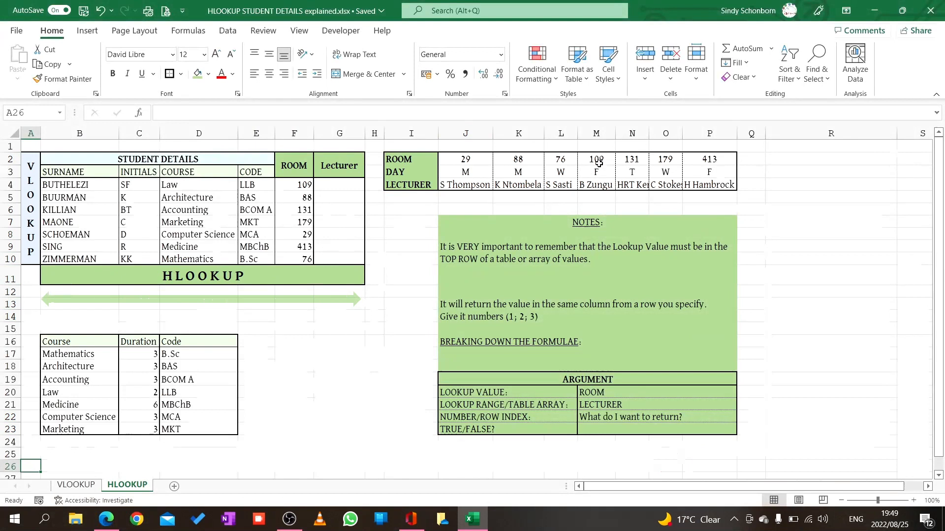
pyautogui.moveTo(595, 162)
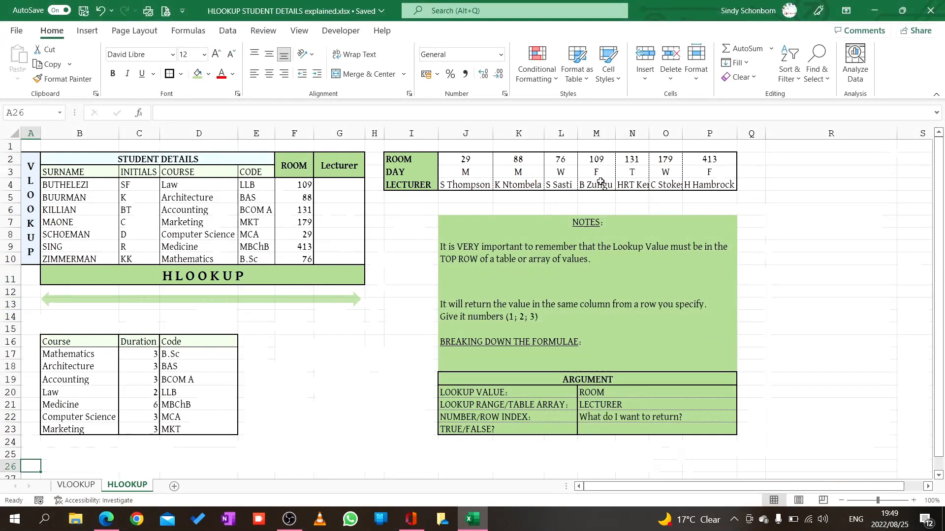
pyautogui.moveTo(500, 379)
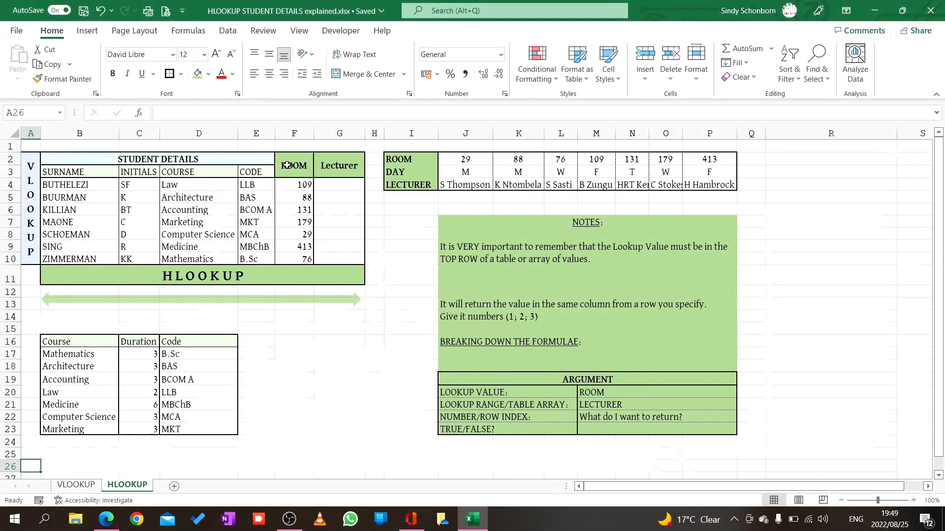
pyautogui.moveTo(456, 380)
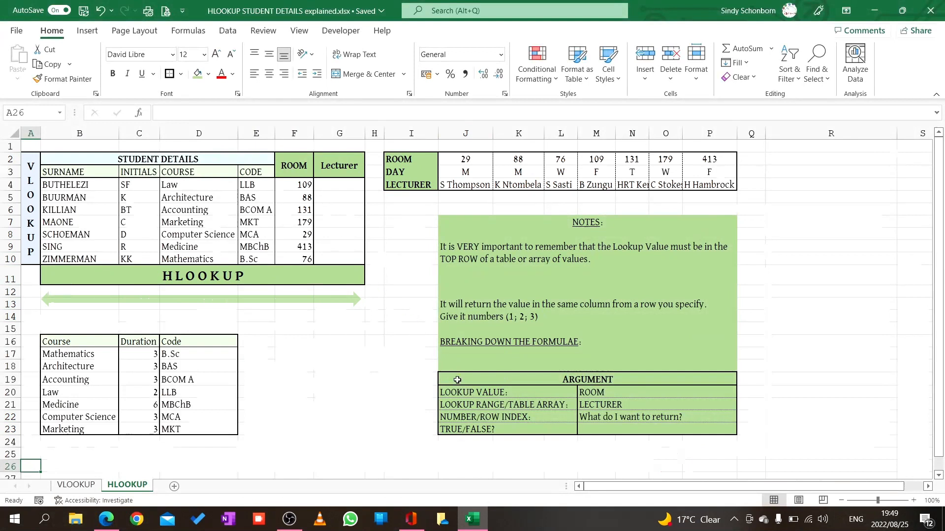
pyautogui.moveTo(472, 403)
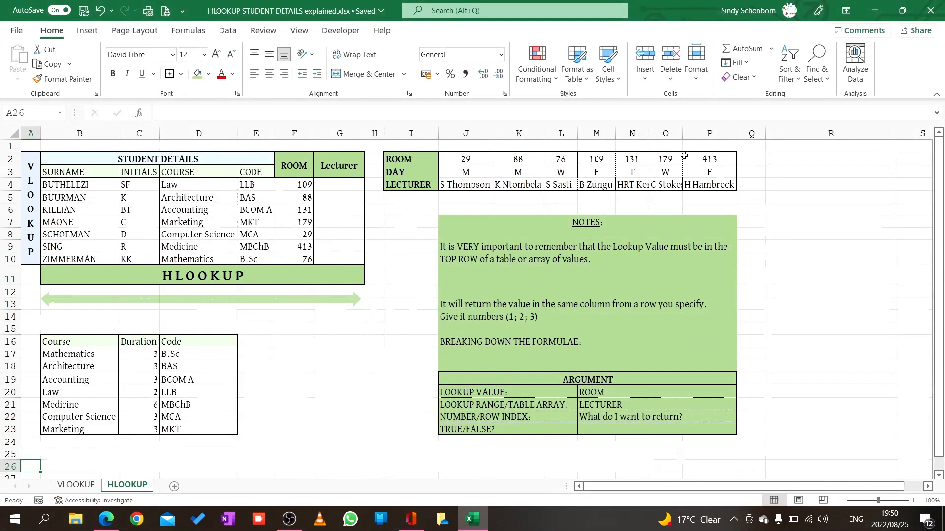
pyautogui.moveTo(711, 183)
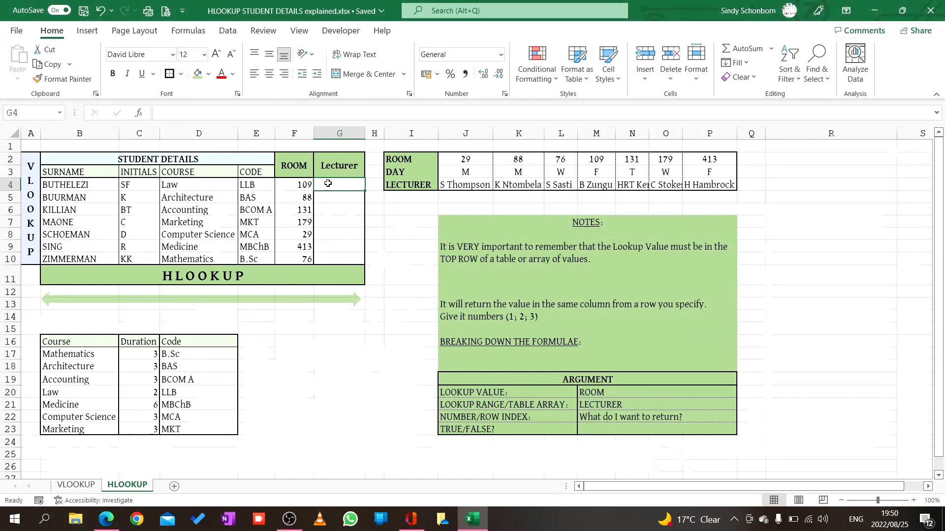
pyautogui.write('=')
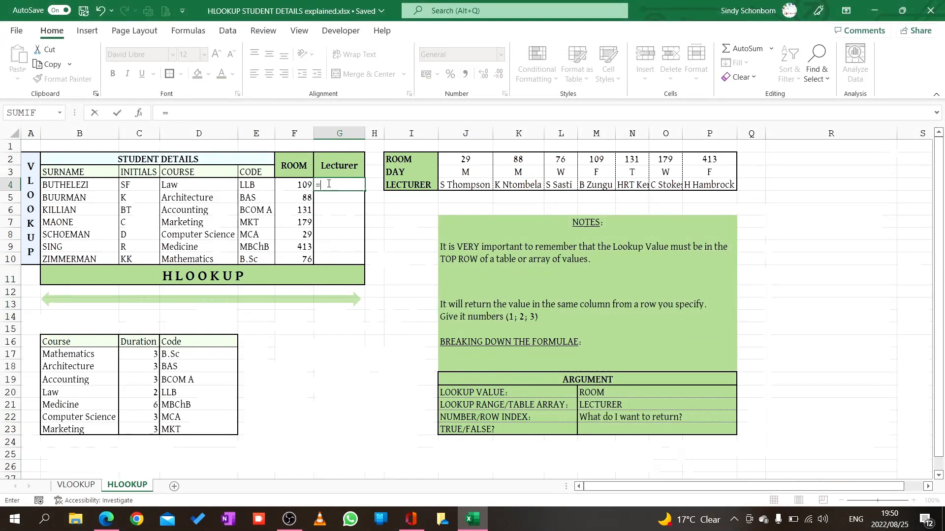
pyautogui.write('HLOOKUP(')
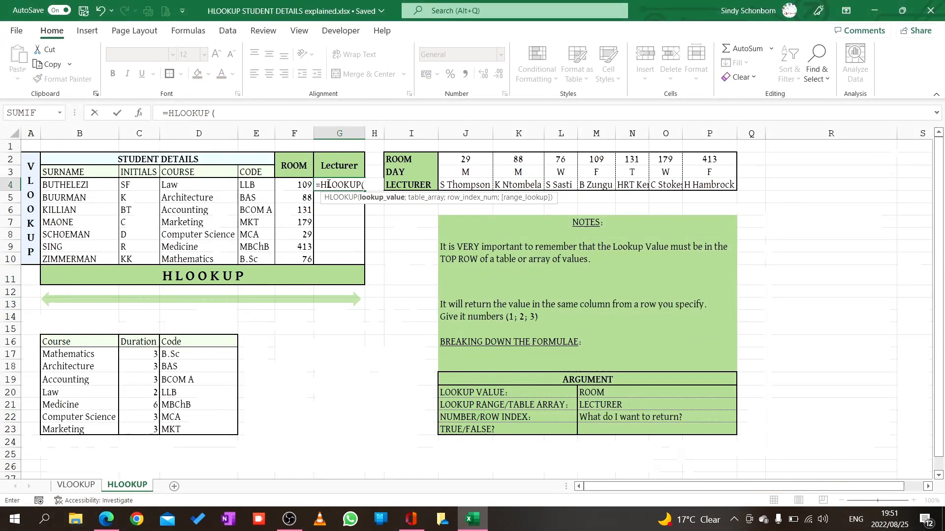
pyautogui.moveTo(382, 197)
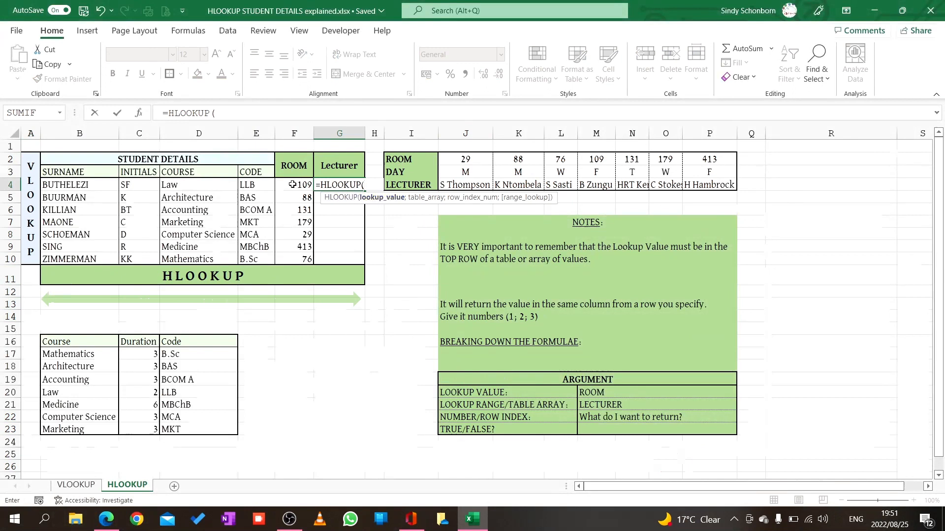
pyautogui.click(294, 185)
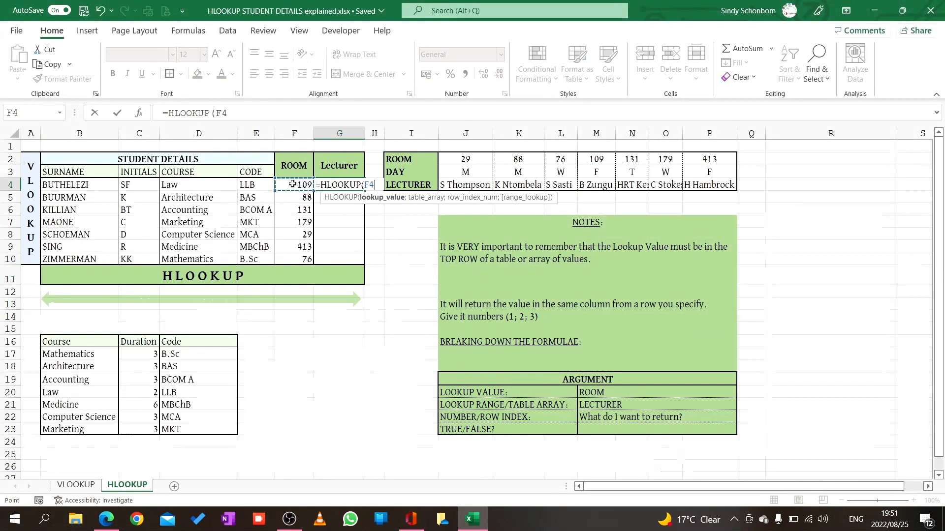
pyautogui.write(';')
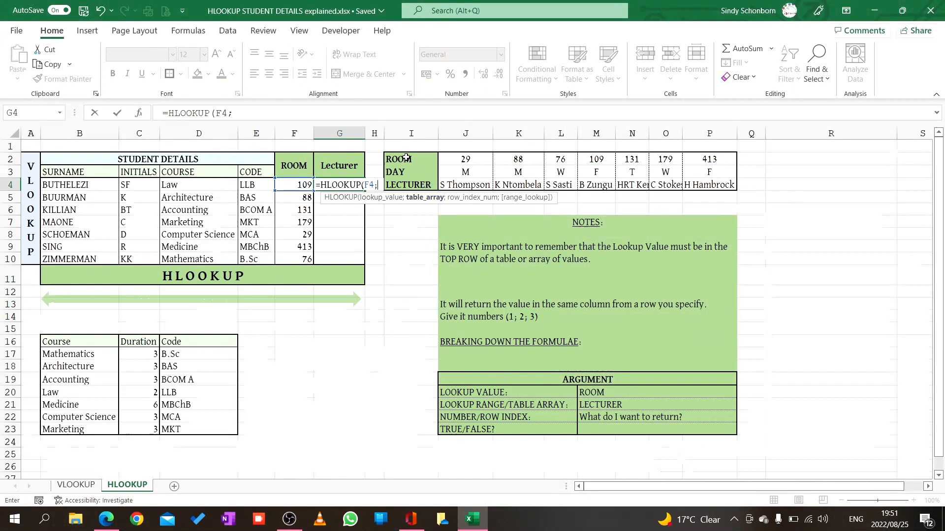
pyautogui.moveTo(410, 158); pyautogui.dragTo(465, 159)
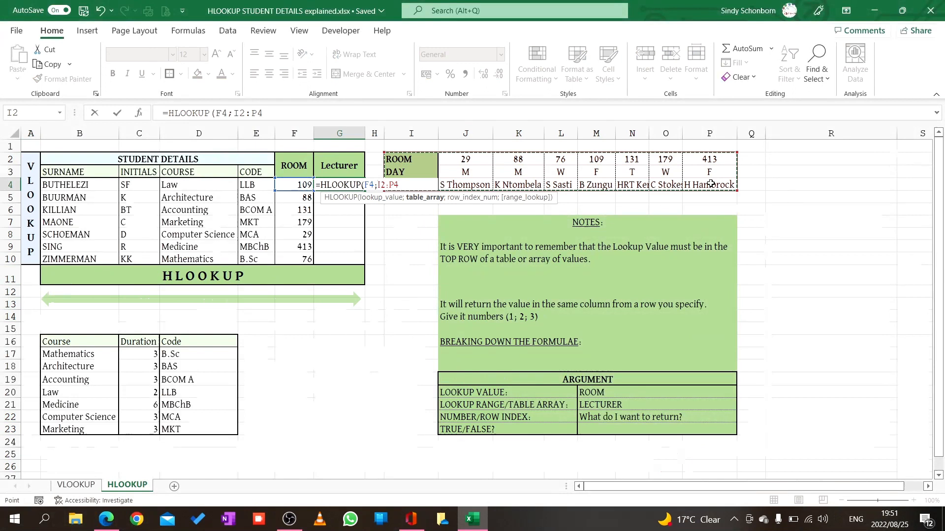
pyautogui.write(';')
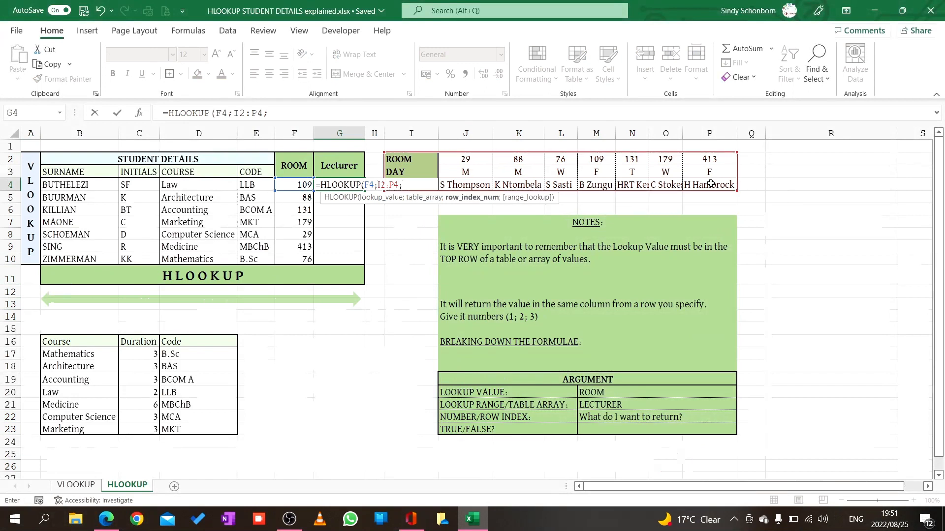
pyautogui.moveTo(612, 115)
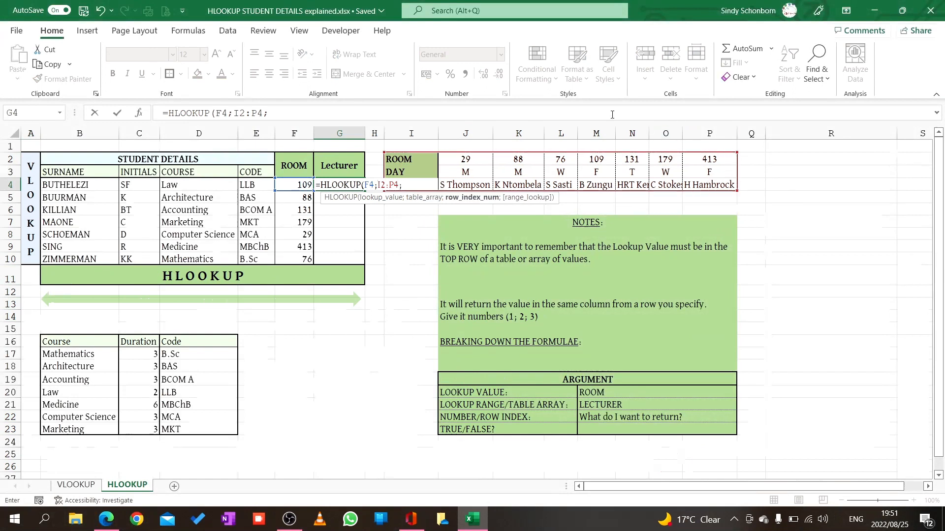
pyautogui.moveTo(424, 160)
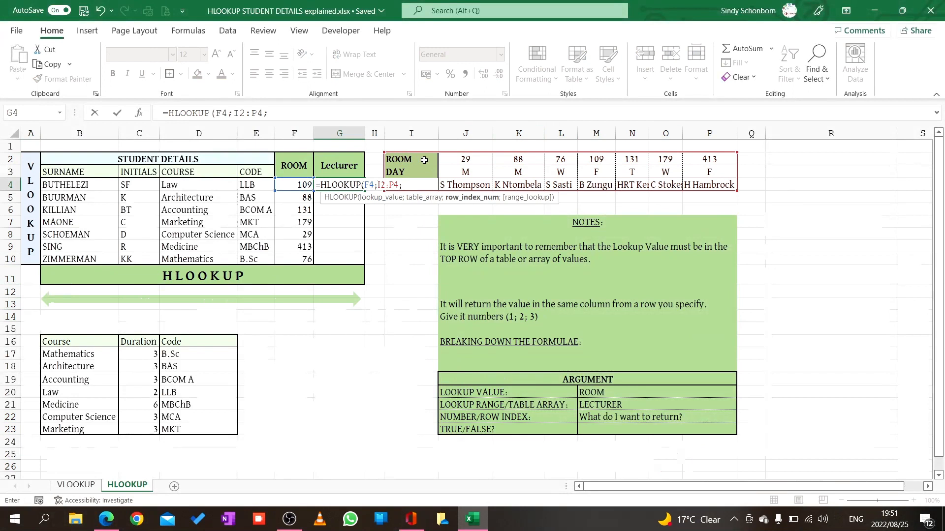
pyautogui.moveTo(425, 174)
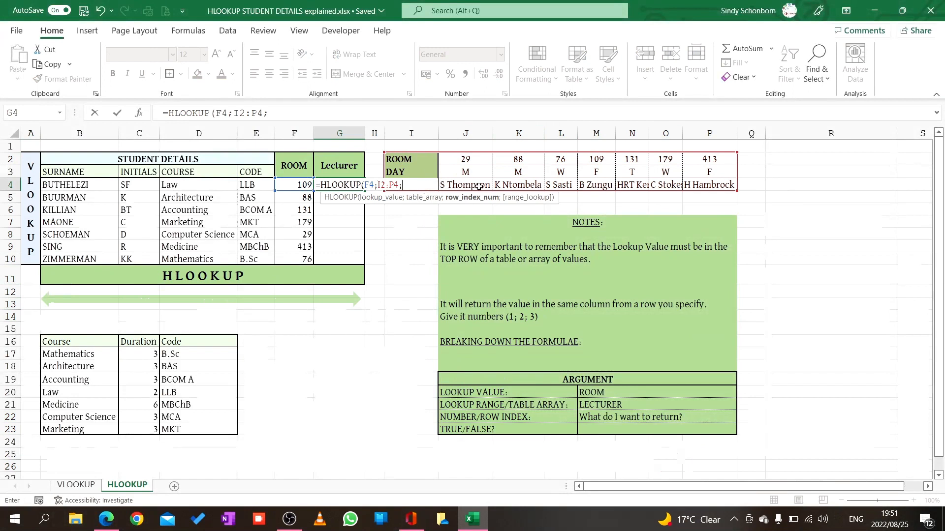
pyautogui.moveTo(344, 156)
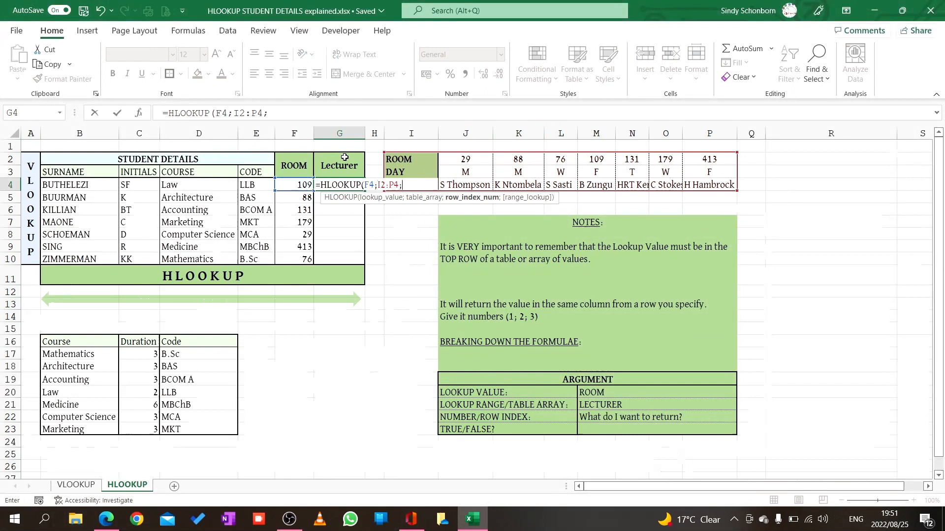
pyautogui.write('3')
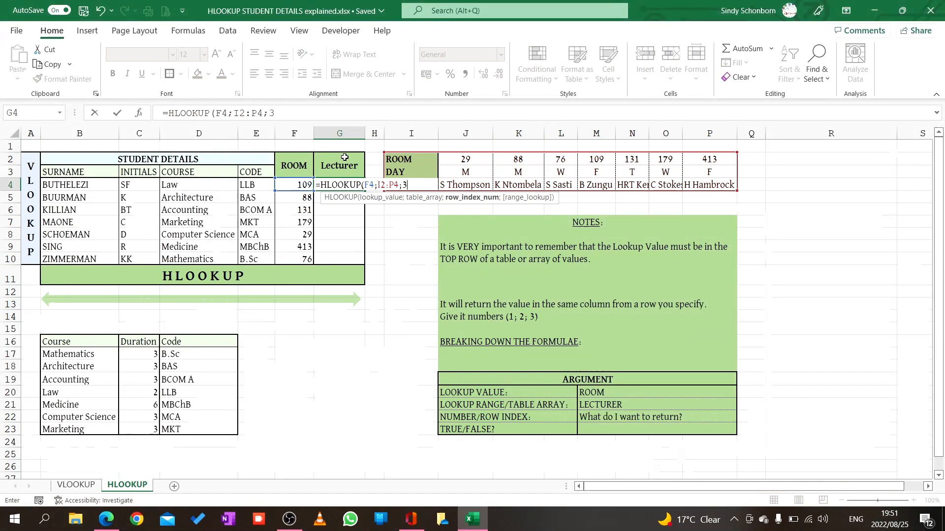
pyautogui.write(';')
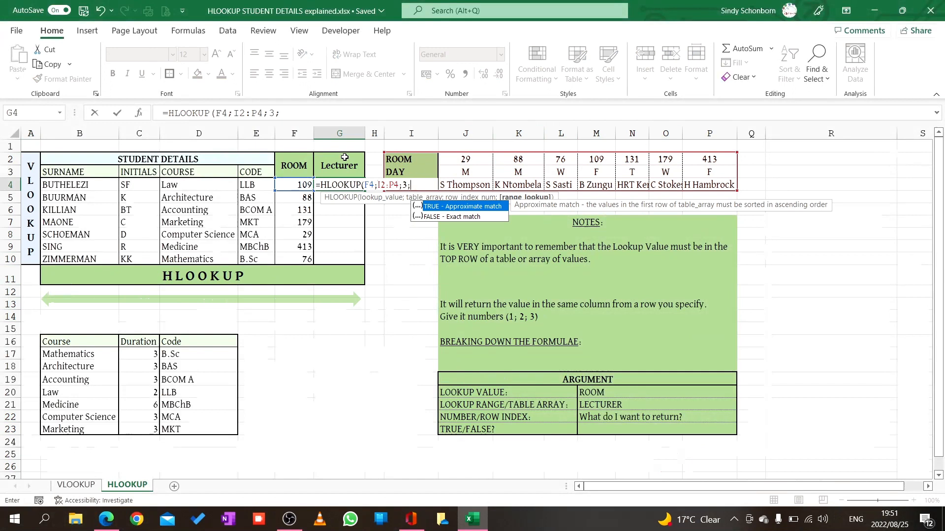
pyautogui.write('0')
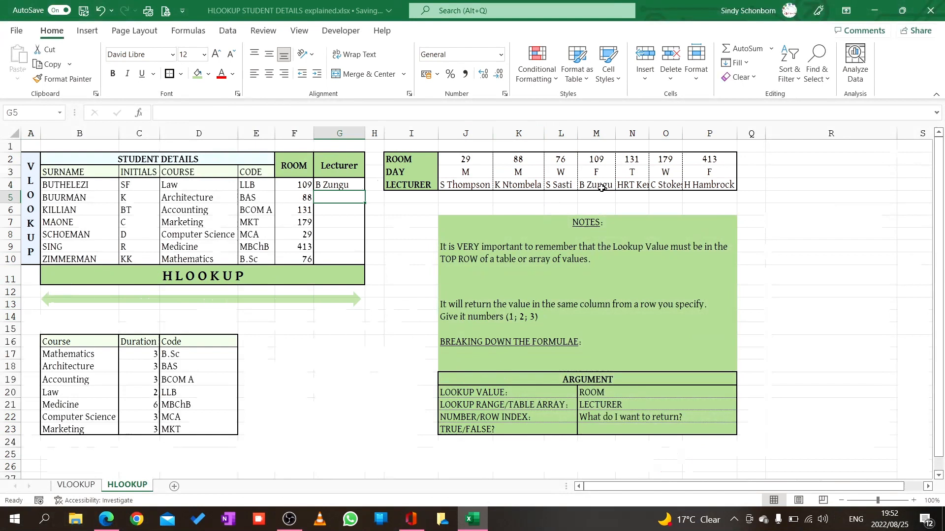
pyautogui.moveTo(420, 188)
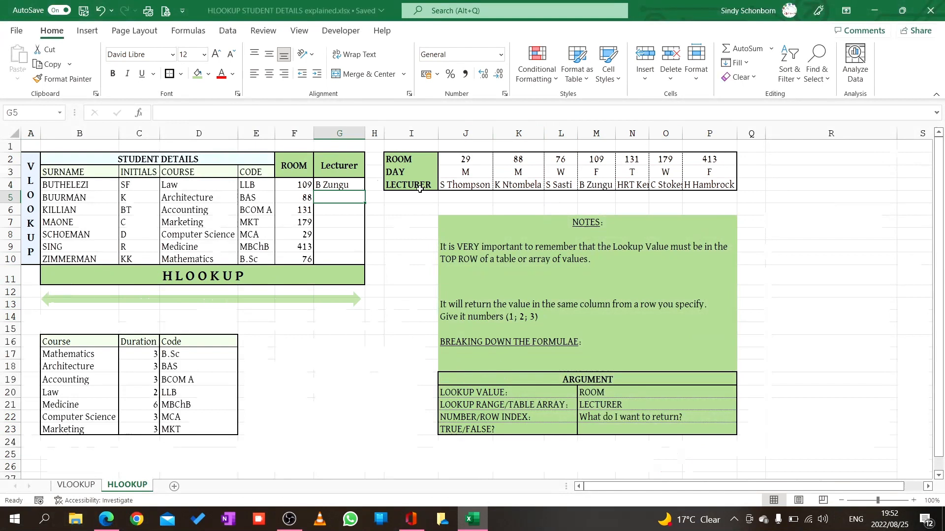
# Fill G4's lookup down to G10 and inspect the shifted table references giving #N/A.
pyautogui.click(339, 185)
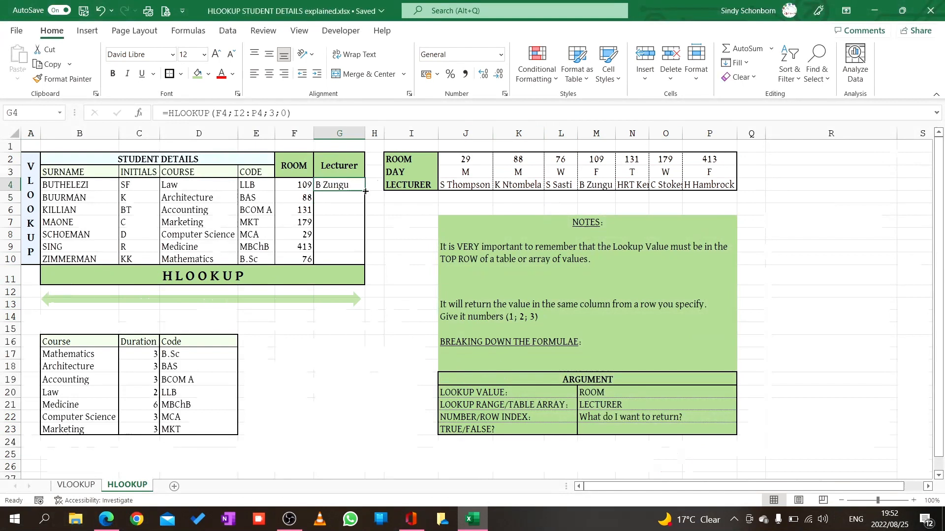
pyautogui.moveTo(364, 191); pyautogui.dragTo(364, 260)
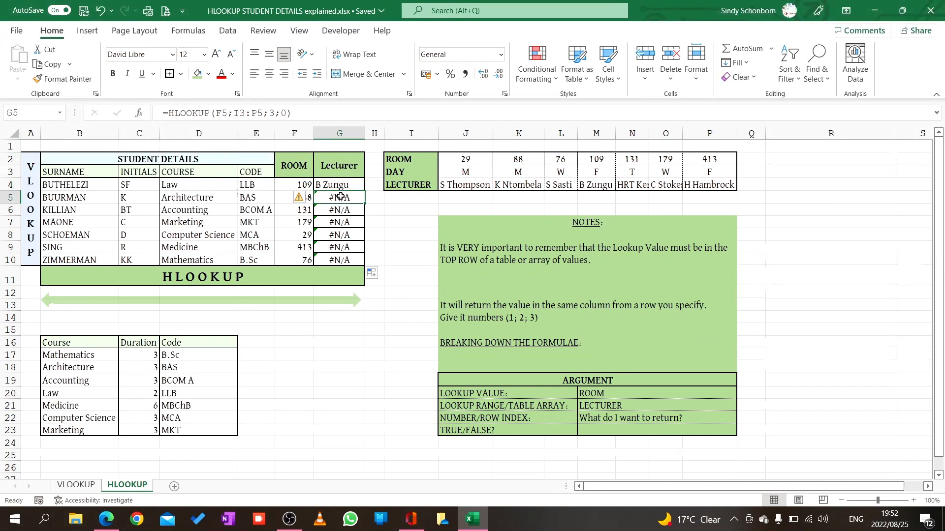
pyautogui.moveTo(236, 114)
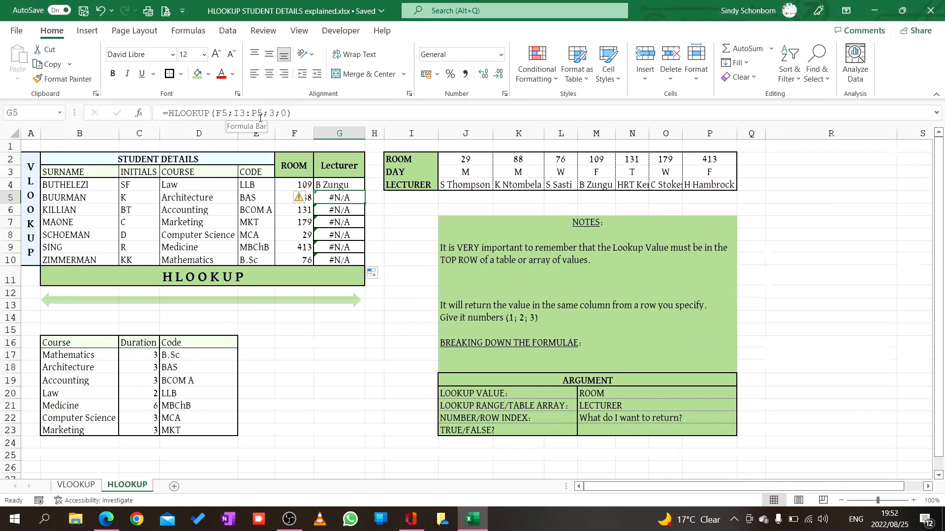
pyautogui.click(339, 210)
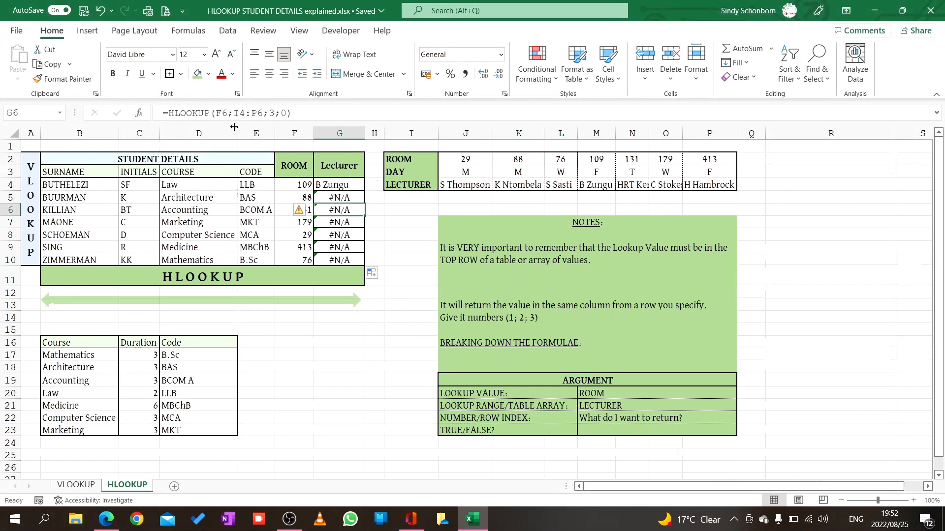
pyautogui.moveTo(244, 118)
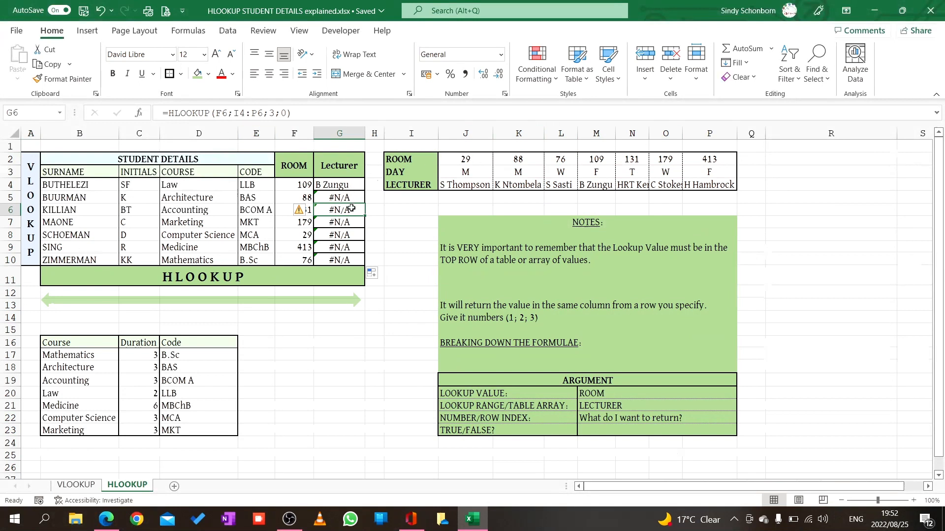
pyautogui.doubleClick(338, 210)
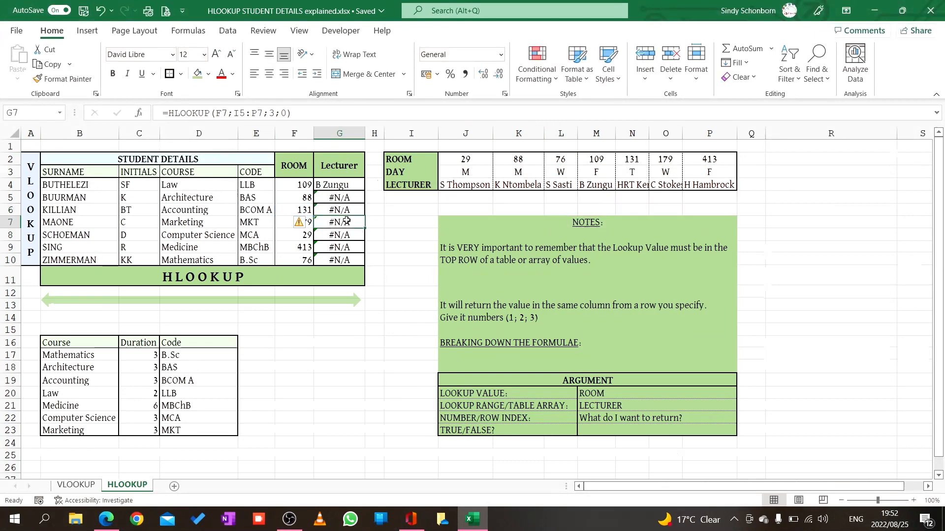
pyautogui.doubleClick(338, 222)
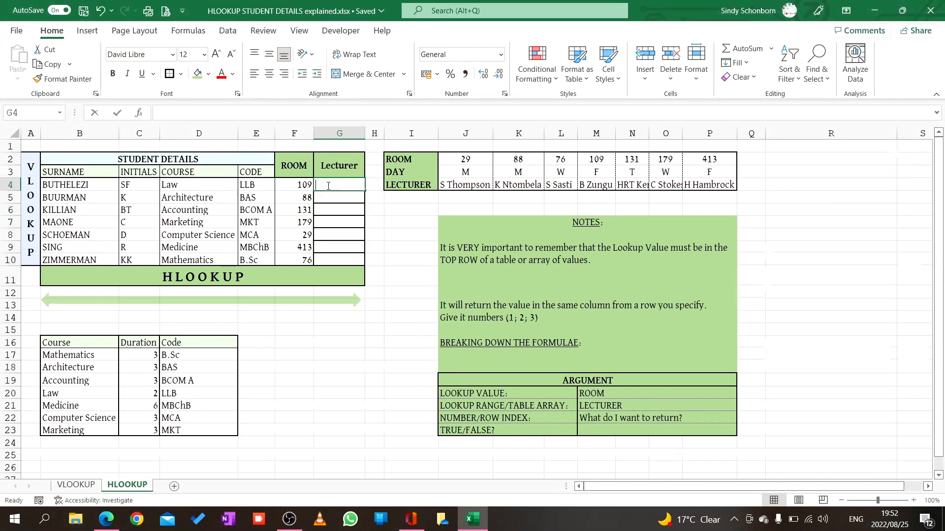
# Re-enter G4 as =HLOOKUP(F4;$I$2:$P$4;3;0) with an absolute table reference, returning B Zungu.
pyautogui.write('=HL')
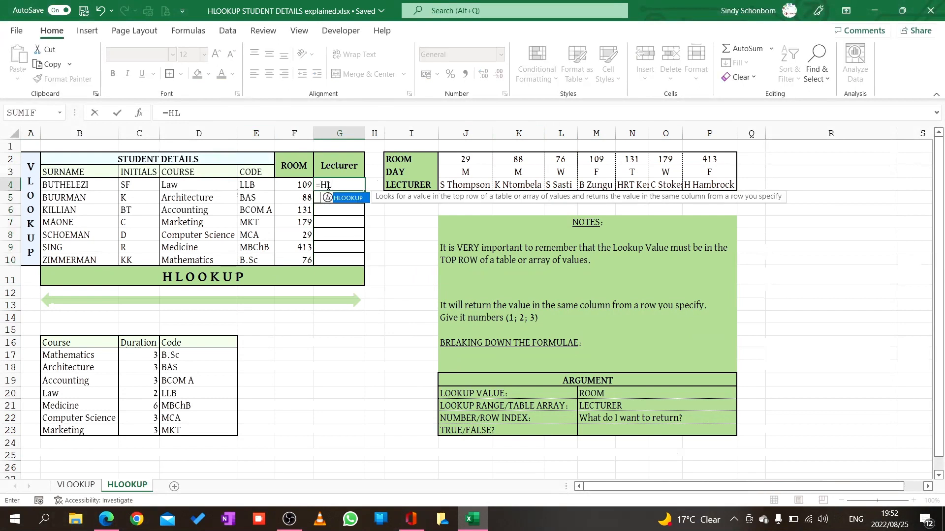
pyautogui.write('OOKUP(')
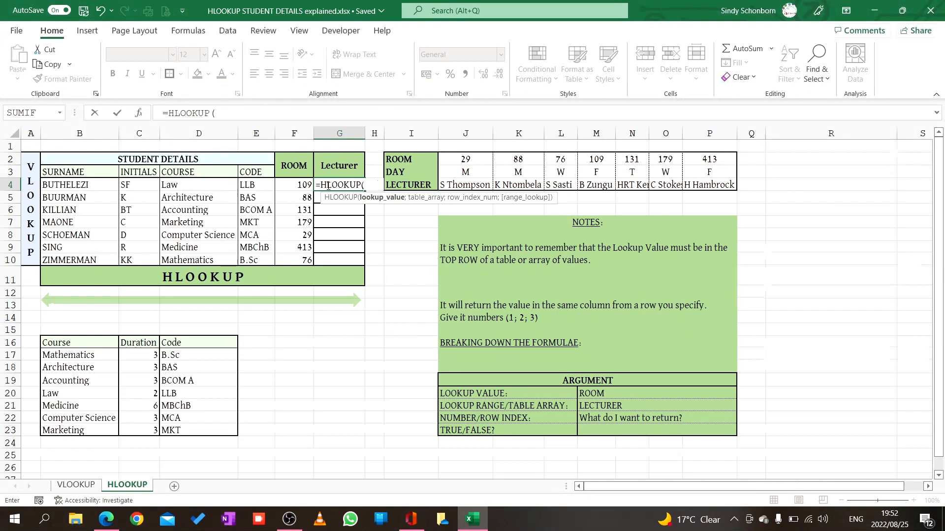
pyautogui.click(294, 184)
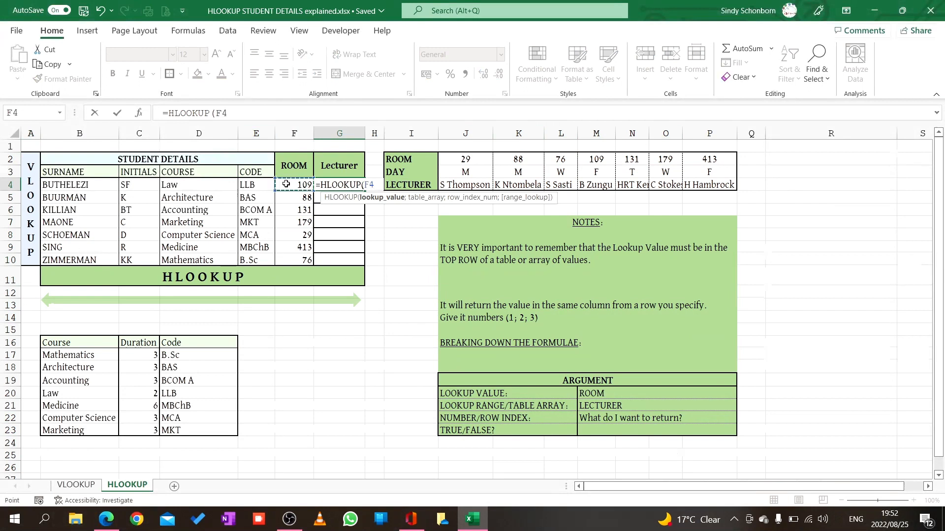
pyautogui.write(';')
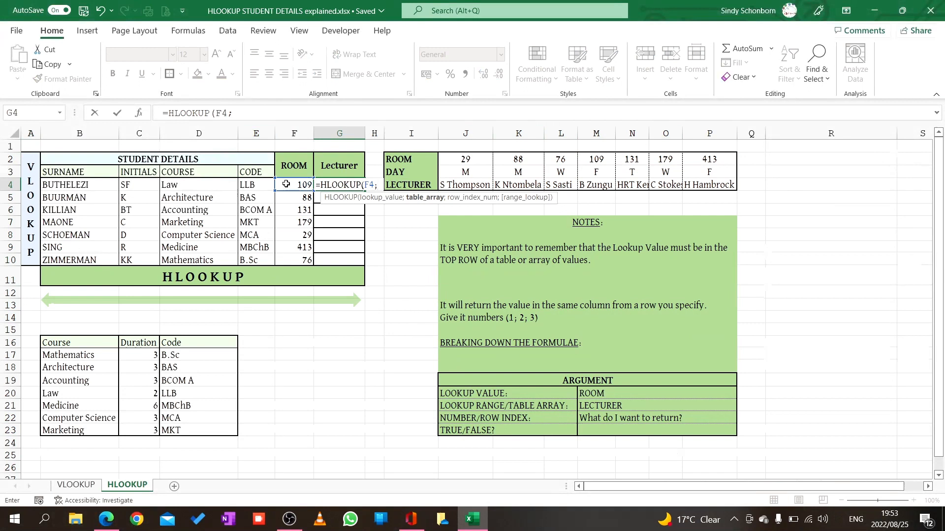
pyautogui.moveTo(404, 158)
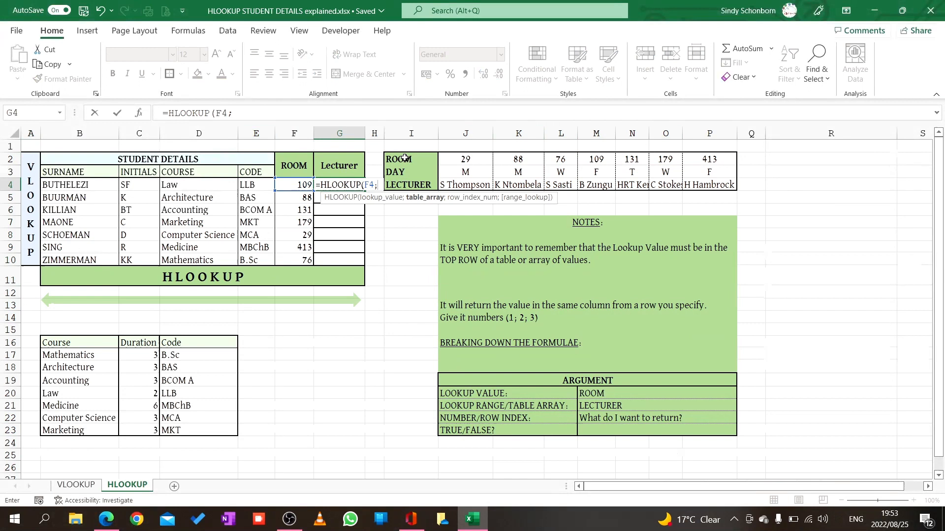
pyautogui.moveTo(397, 159); pyautogui.dragTo(709, 185)
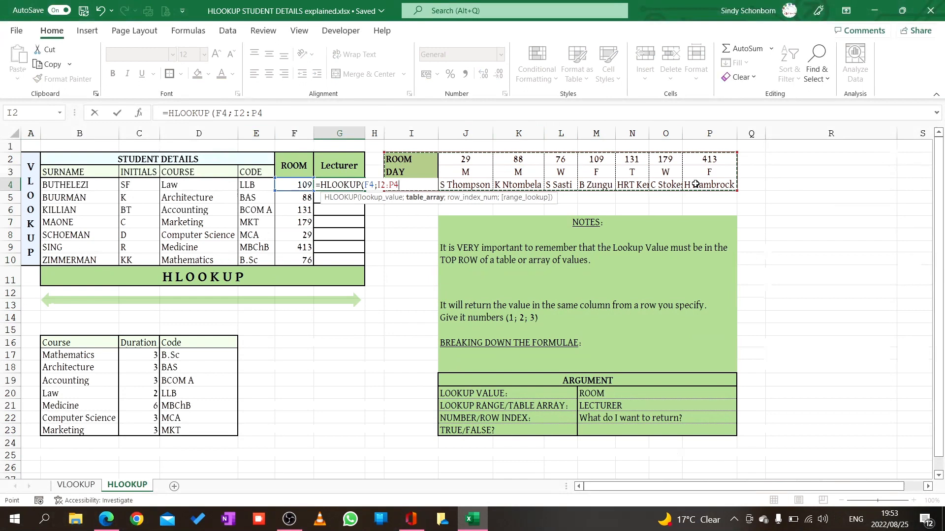
pyautogui.press('f4')
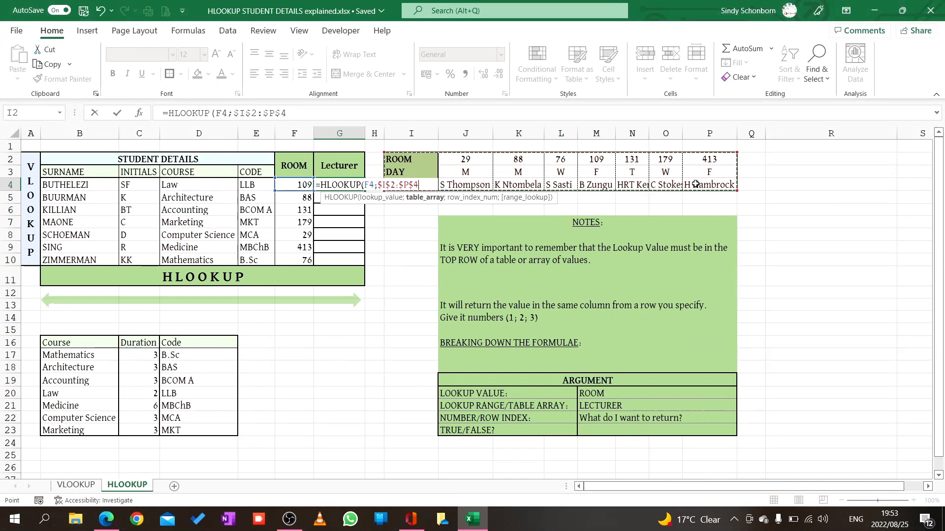
pyautogui.write(';')
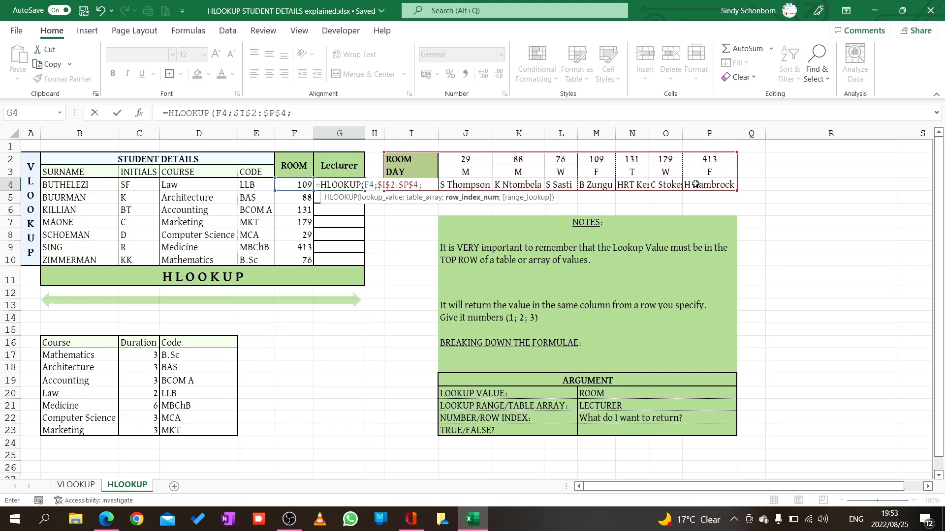
pyautogui.moveTo(550, 145)
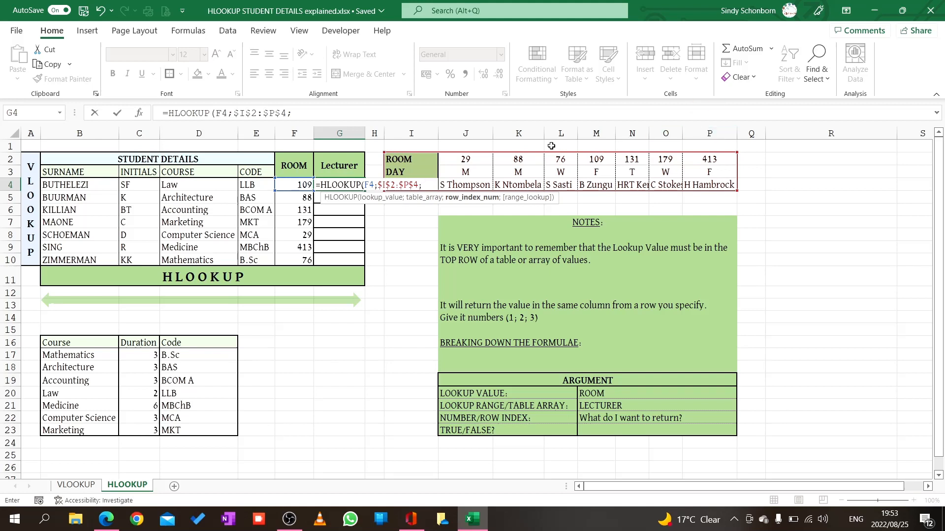
pyautogui.moveTo(521, 183)
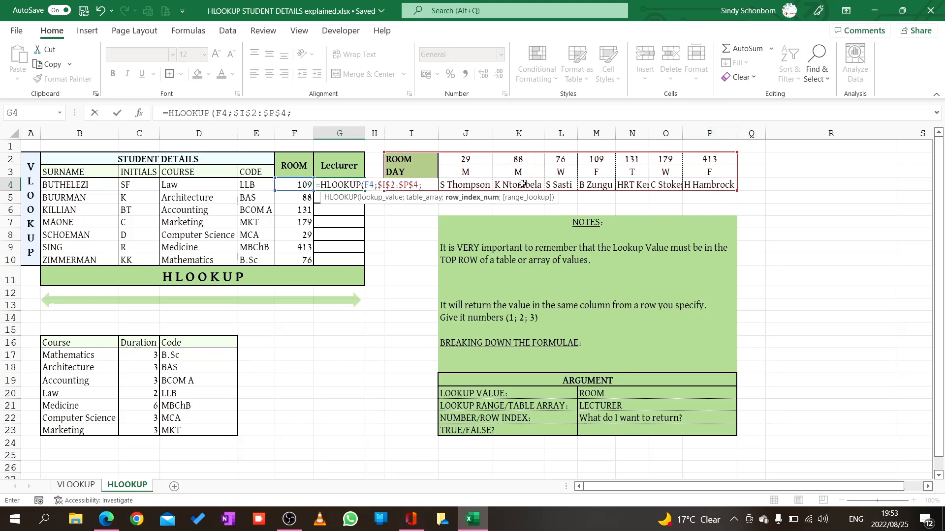
pyautogui.write('3')
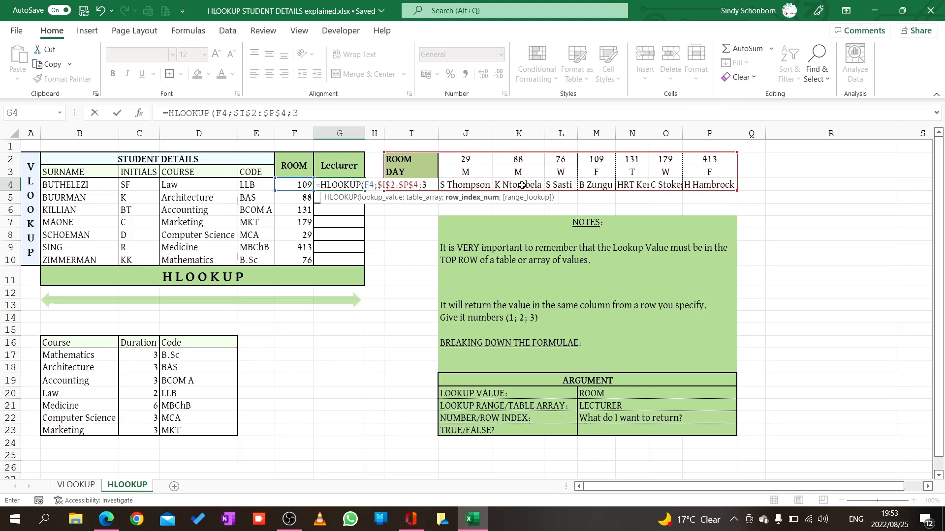
pyautogui.write(';')
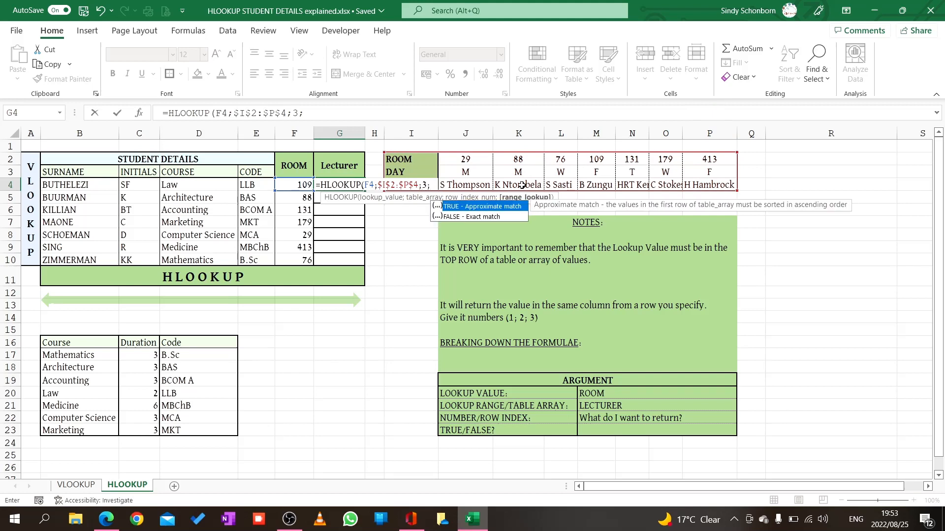
pyautogui.write('0')
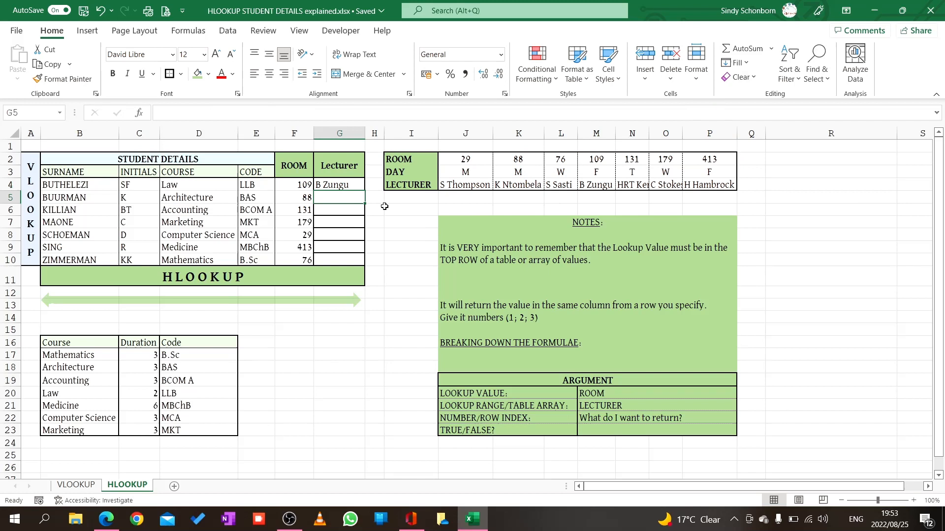
# Fill the absolute-reference lookup from G4 down to G10 and check G10's formula.
pyautogui.click(338, 185)
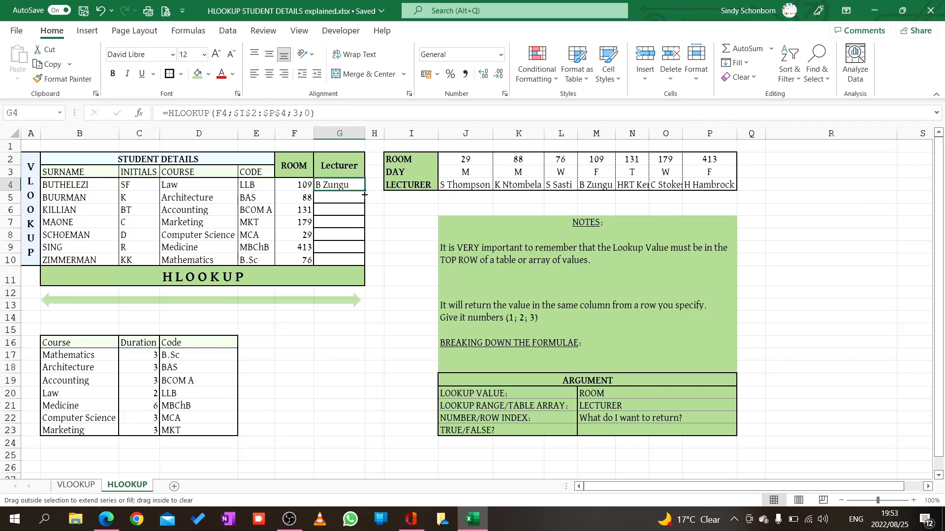
pyautogui.moveTo(339, 185); pyautogui.dragTo(339, 259)
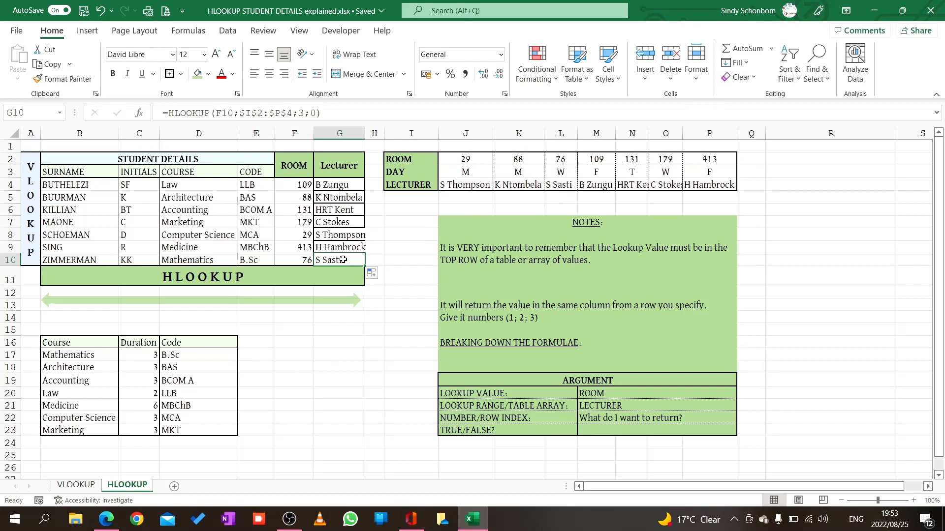
pyautogui.doubleClick(338, 260)
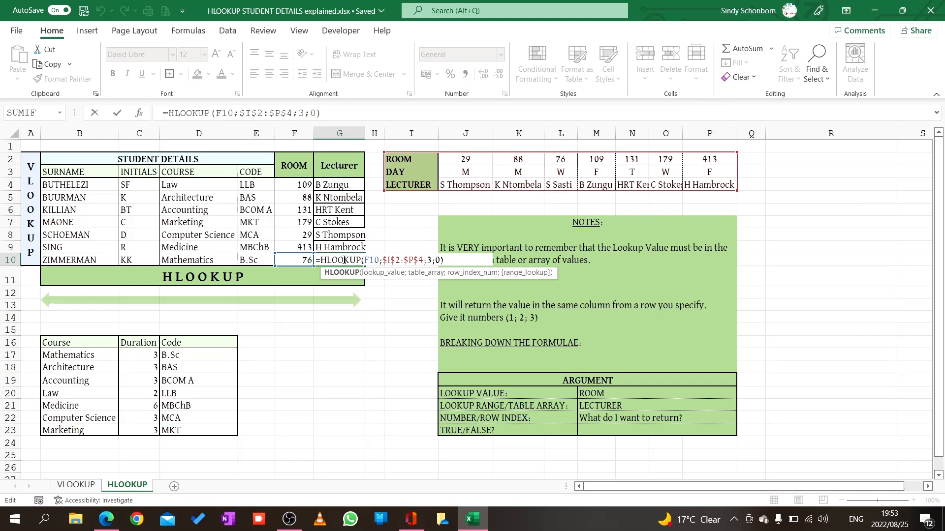
pyautogui.press('enter')
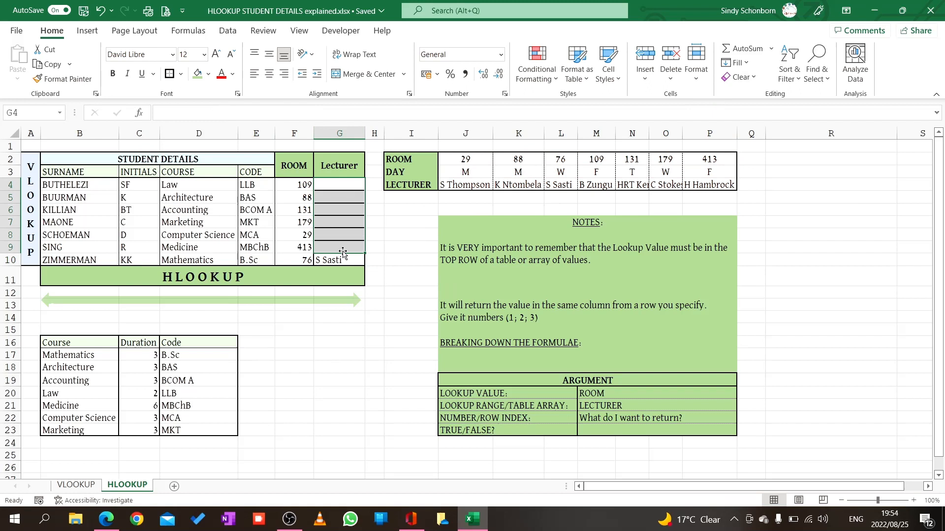
# Clear the last lecturer result in G10 and return to G4.
pyautogui.click(338, 260)
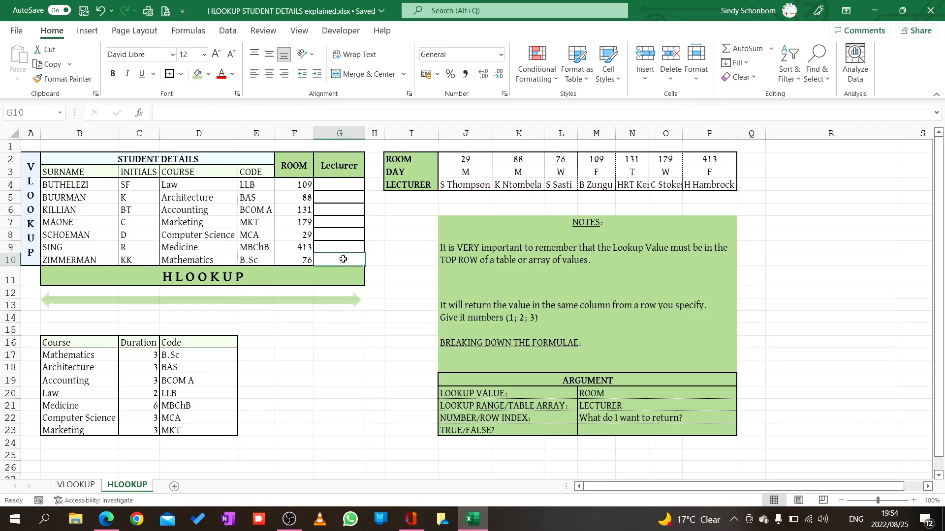
pyautogui.click(339, 185)
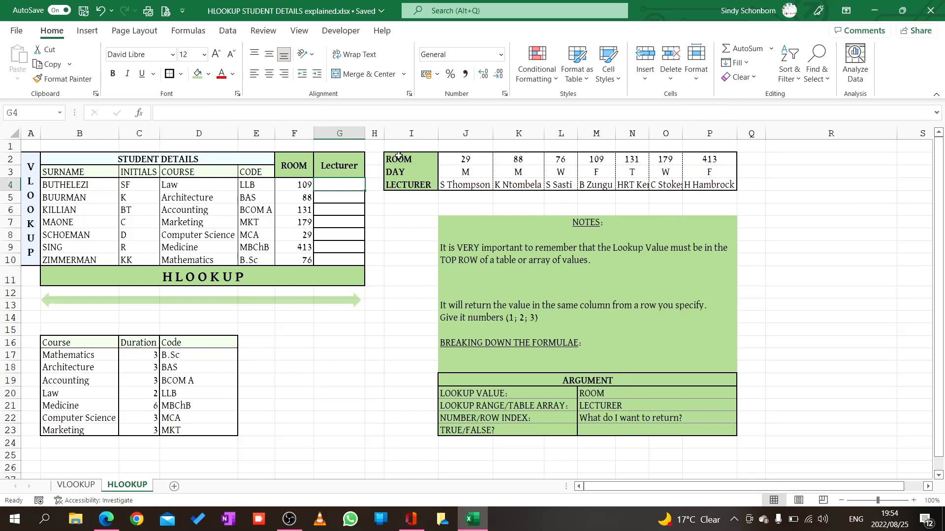
pyautogui.moveTo(521, 148)
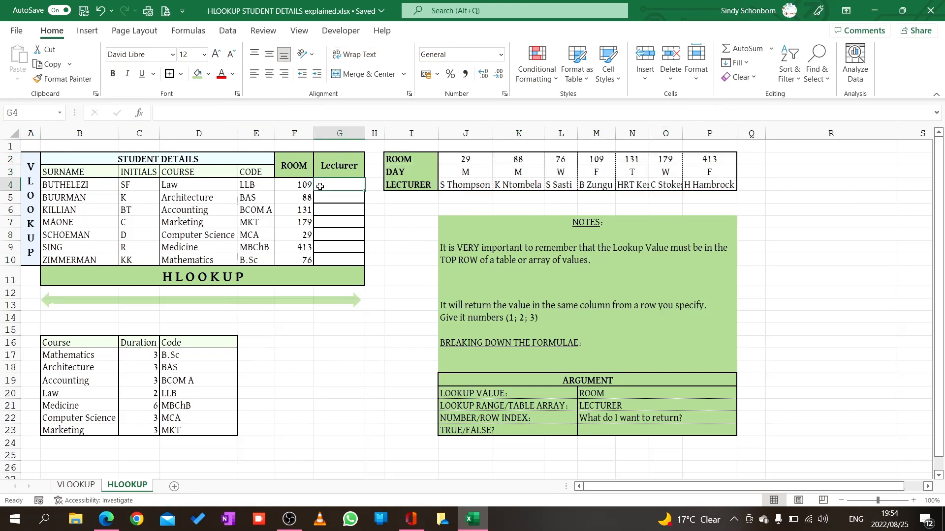
pyautogui.write('=')
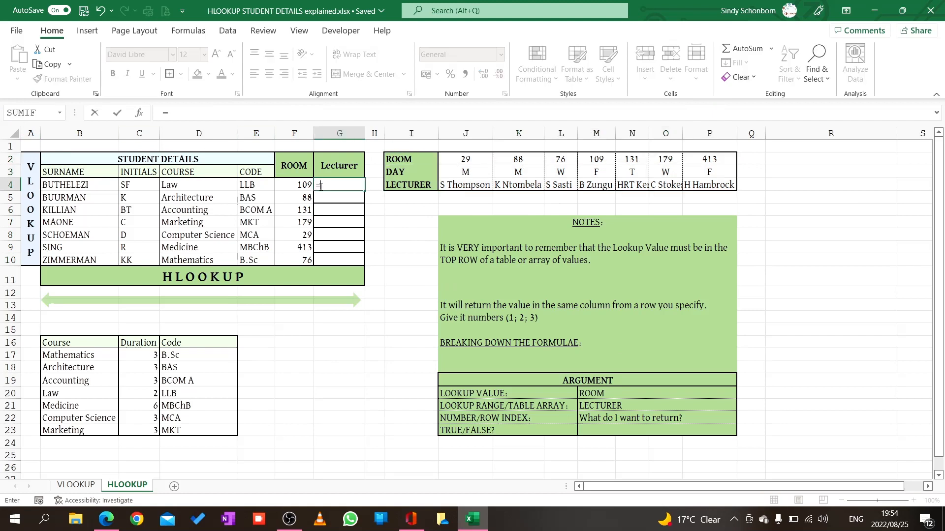
pyautogui.write('HLOOKUP(')
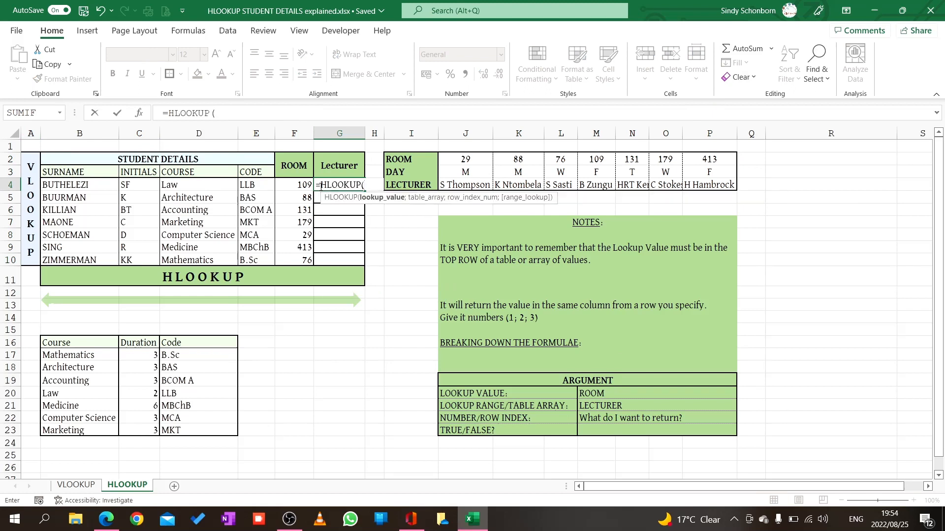
pyautogui.click(294, 184)
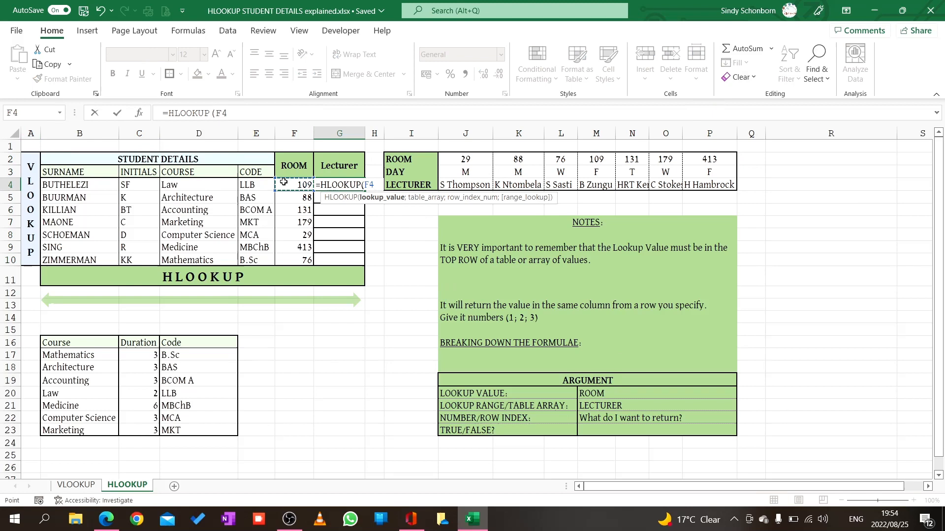
pyautogui.write(';')
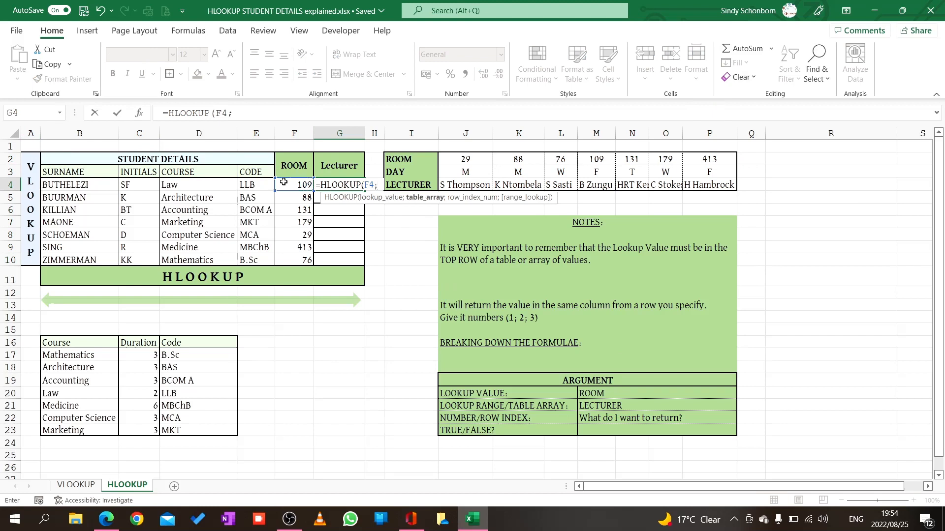
pyautogui.write('LEC')
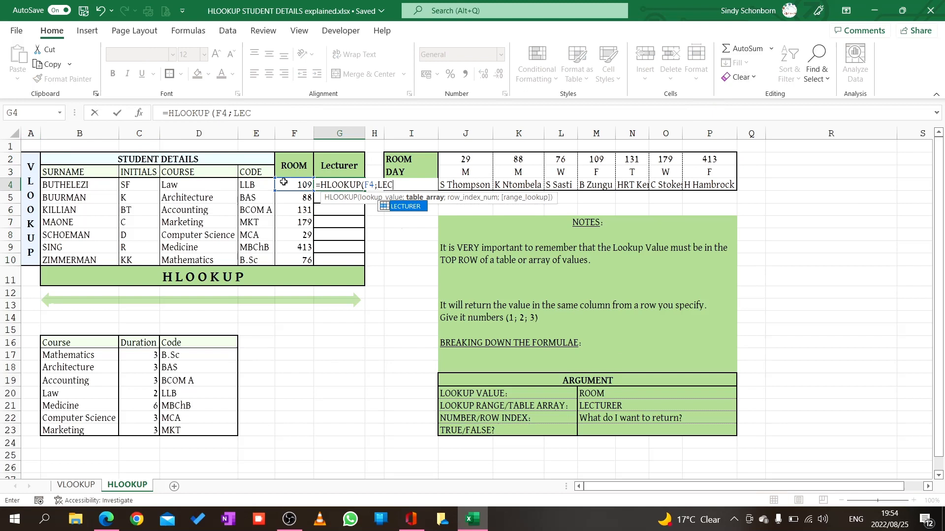
pyautogui.write('TURER')
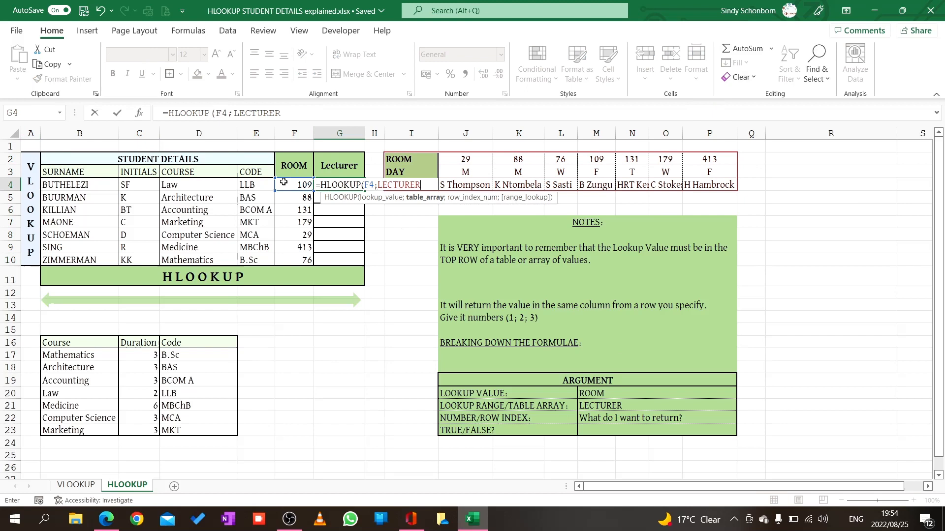
pyautogui.write(';')
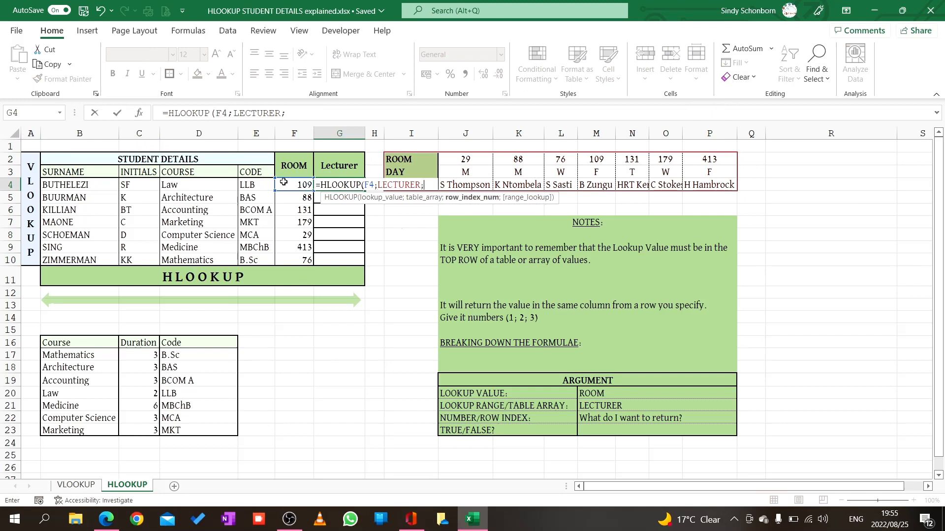
pyautogui.write('3')
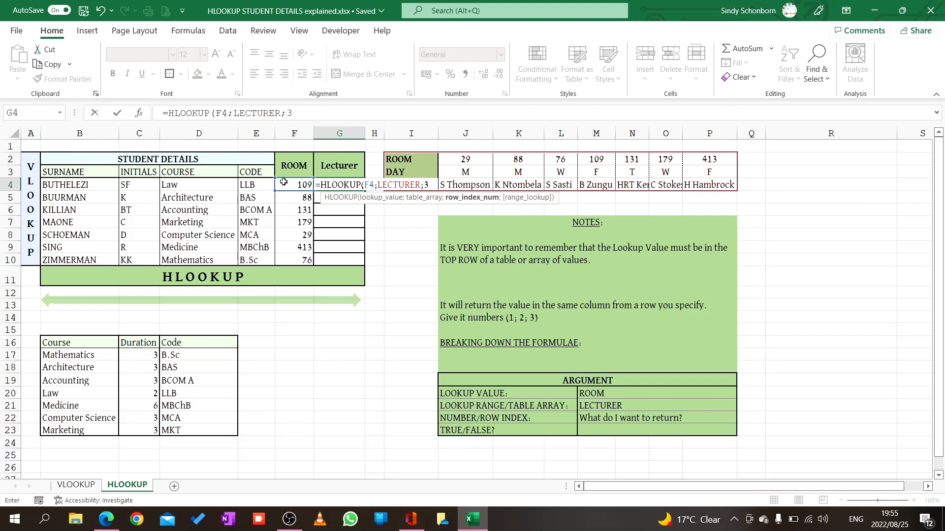
pyautogui.write(';')
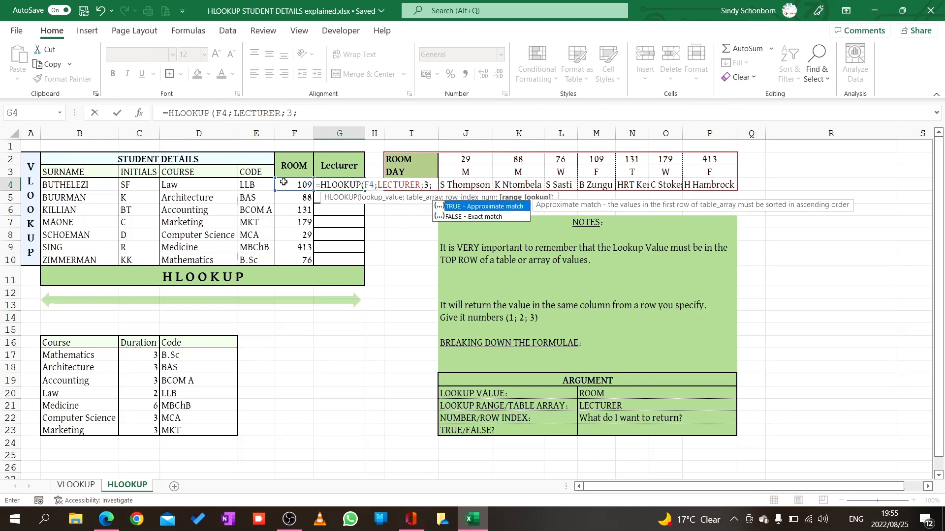
pyautogui.write('0)')
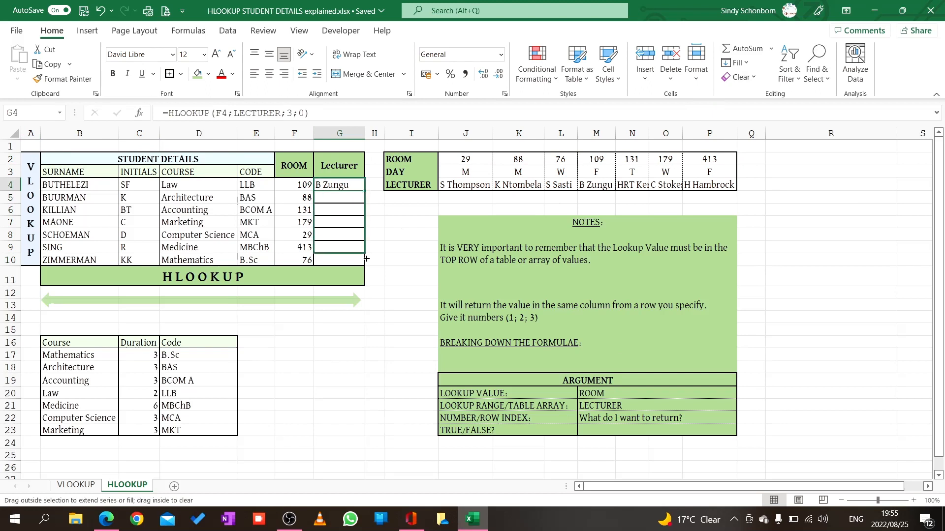
# Fill the LECTURER lookup from G4 down to G10 and check the copied formulas.
pyautogui.moveTo(366, 191); pyautogui.dragTo(365, 260)
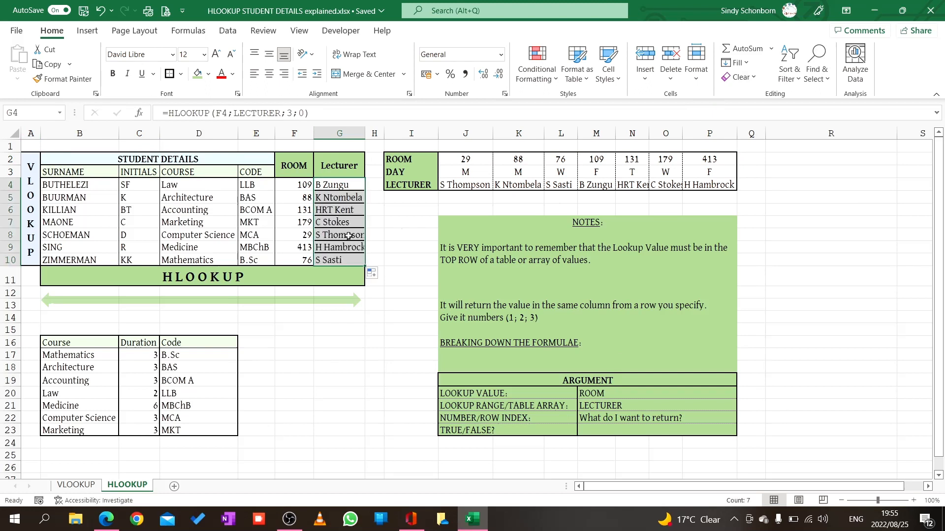
pyautogui.click(339, 197)
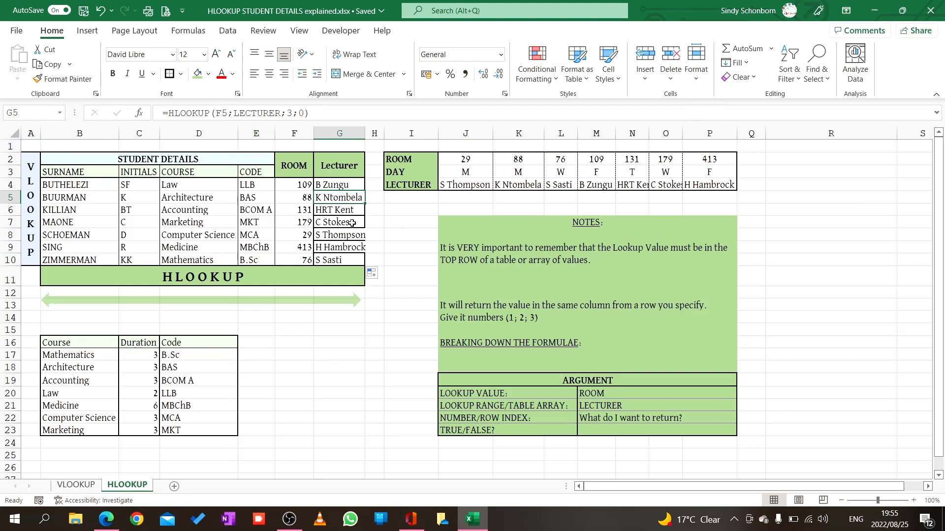
pyautogui.click(338, 223)
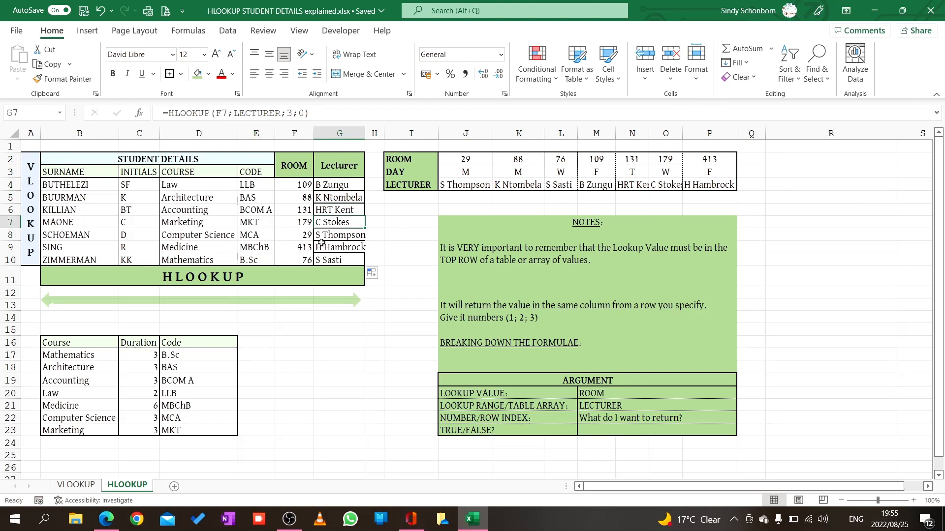
pyautogui.click(339, 247)
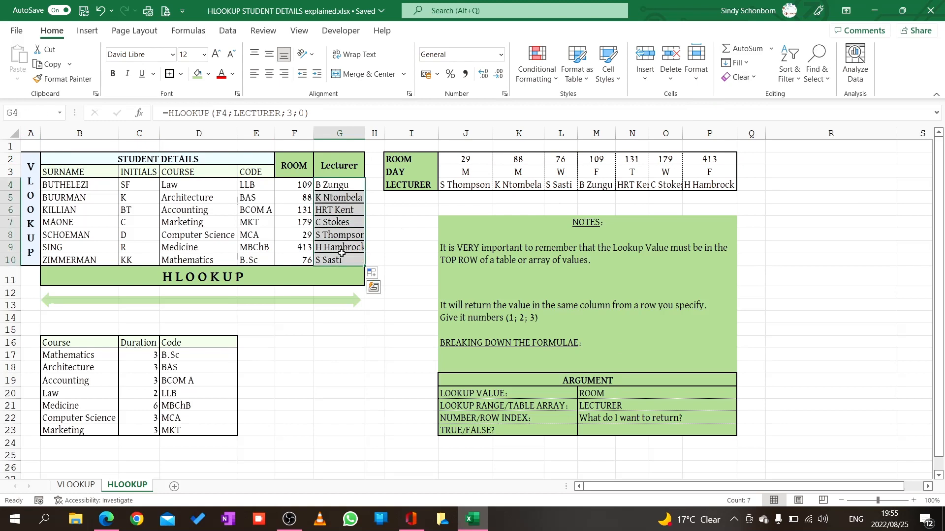
# Apply border formatting to the lecturer results via Format Cells.
pyautogui.click(178, 74)
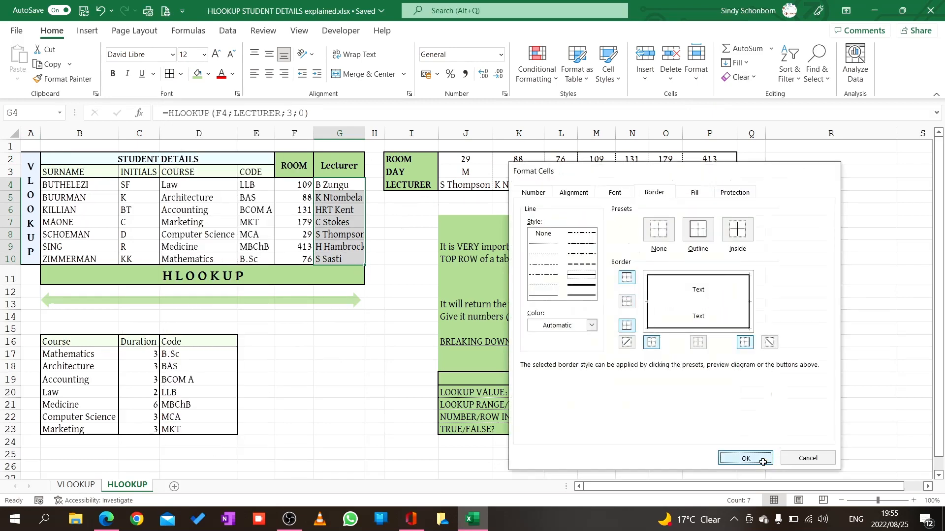
pyautogui.click(744, 459)
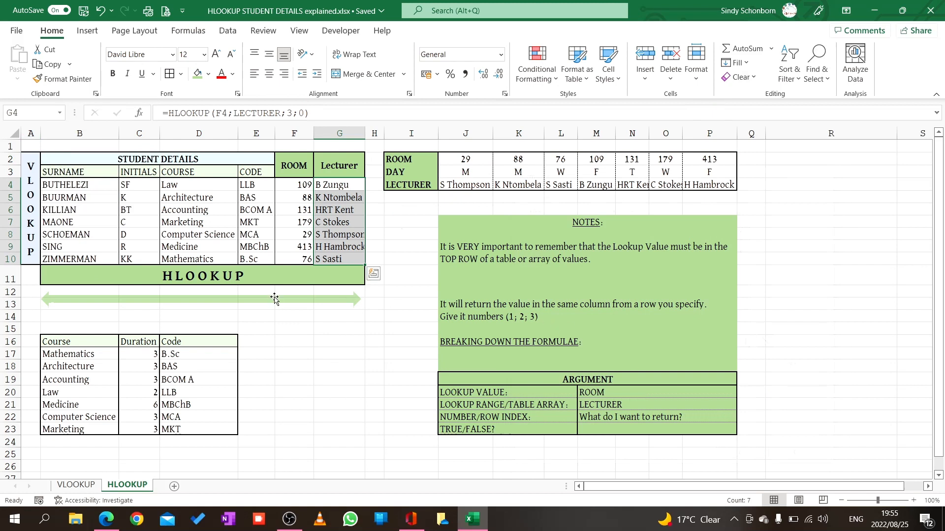